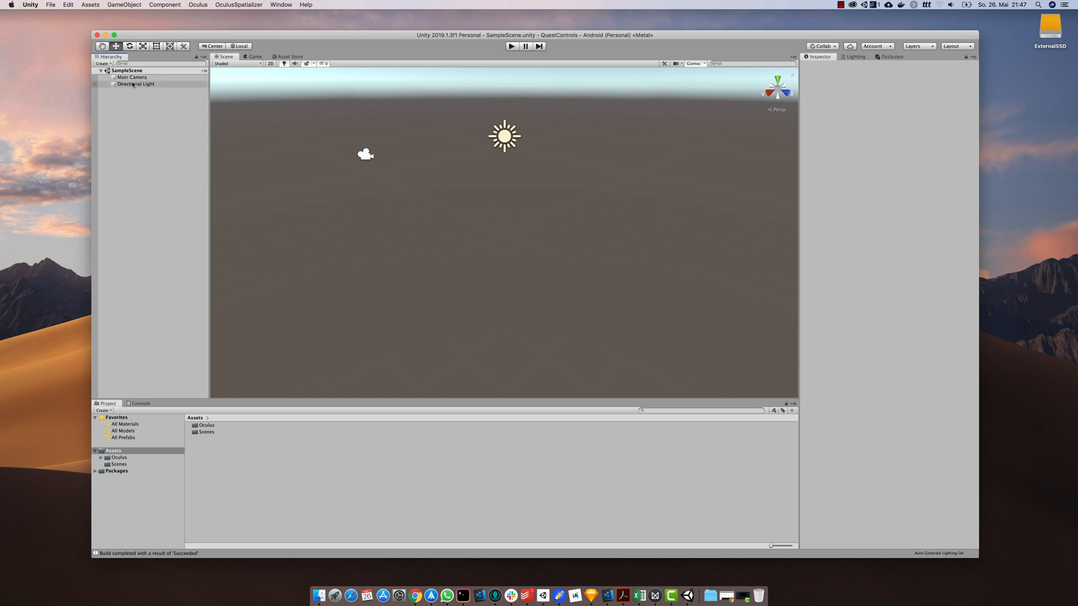
Inspect Main Camera and Directional Light, deselect, then show the Oculus assets folder
click(131, 77)
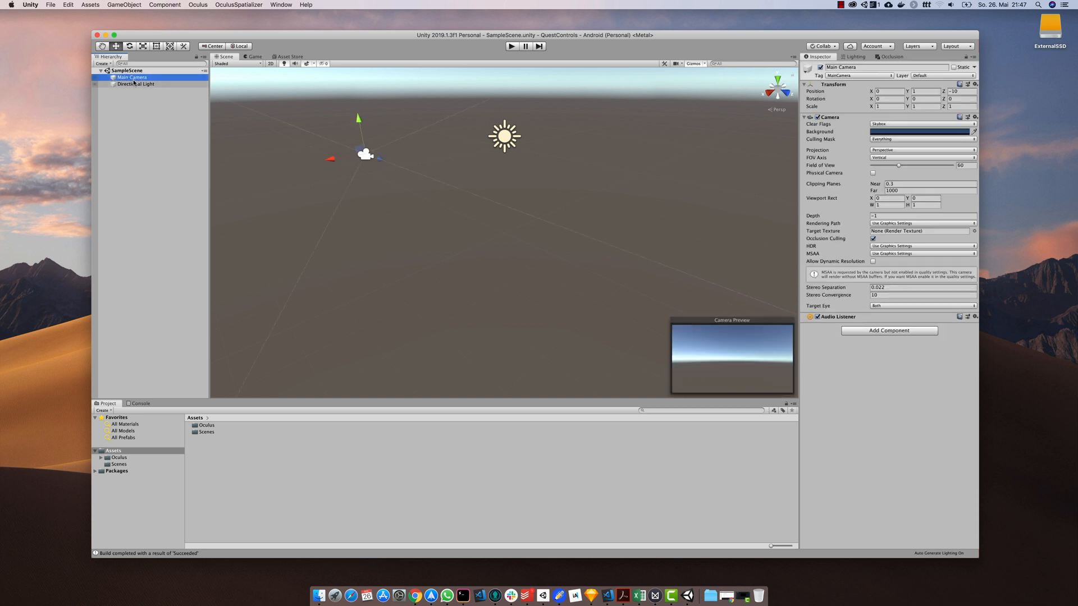
click(136, 84)
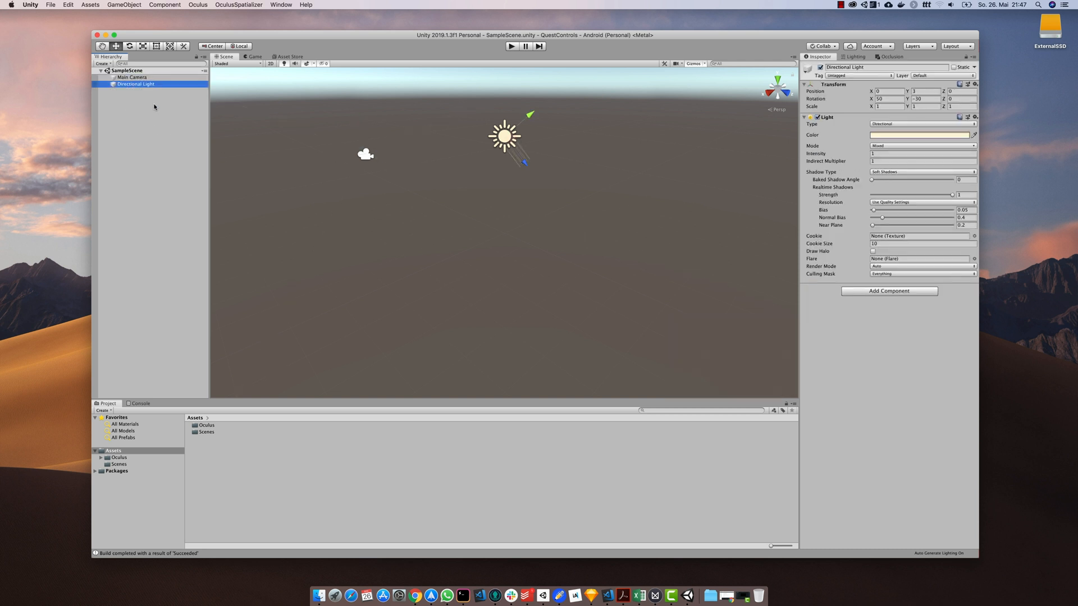
click(155, 107)
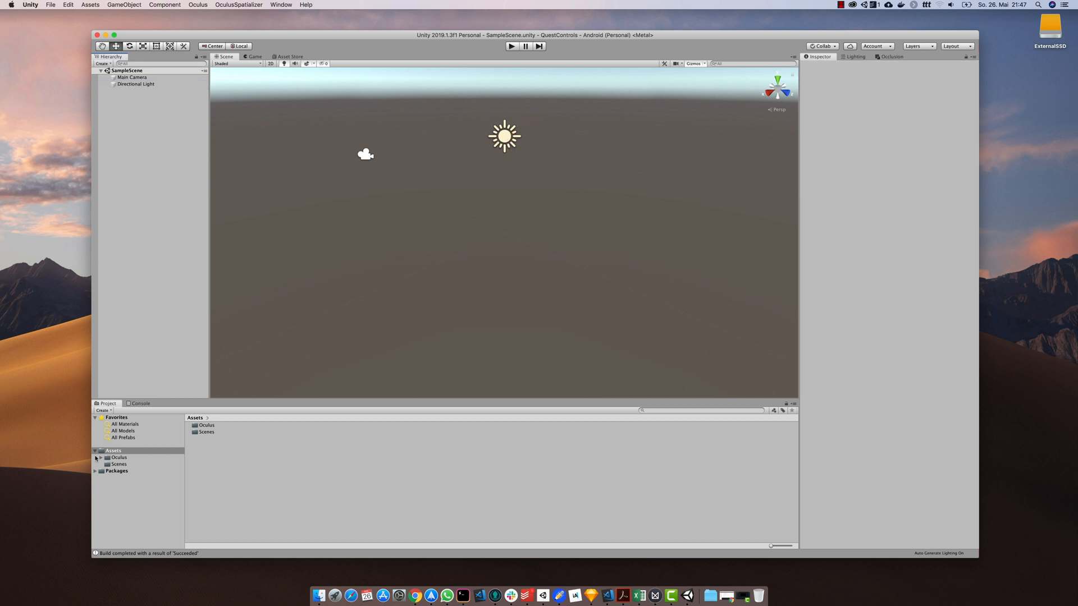
click(118, 457)
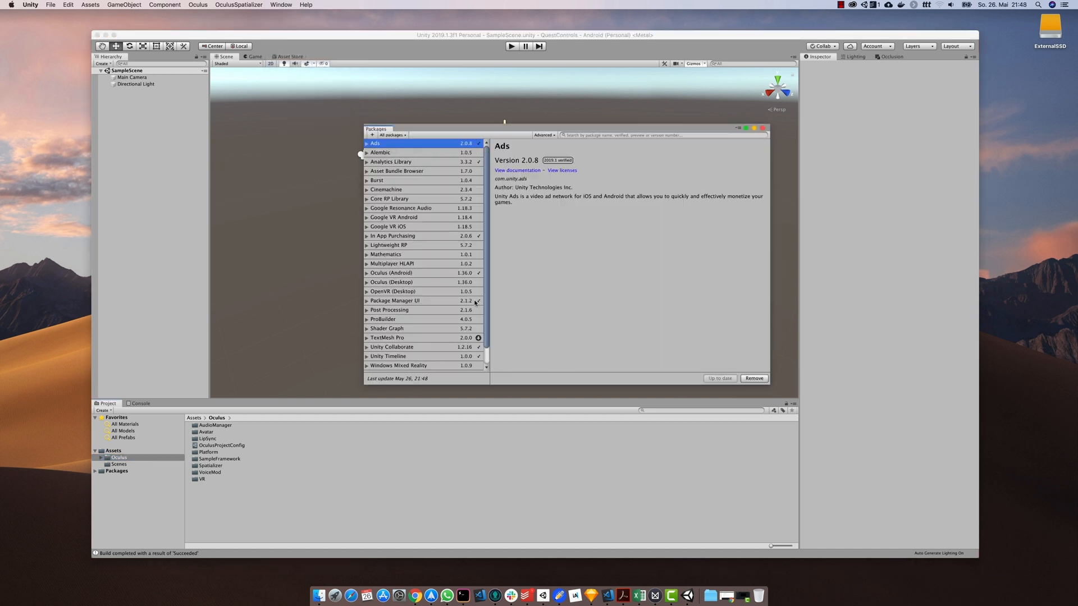
Select the ProBuilder package in Package Manager and install version 4.0.5
click(383, 319)
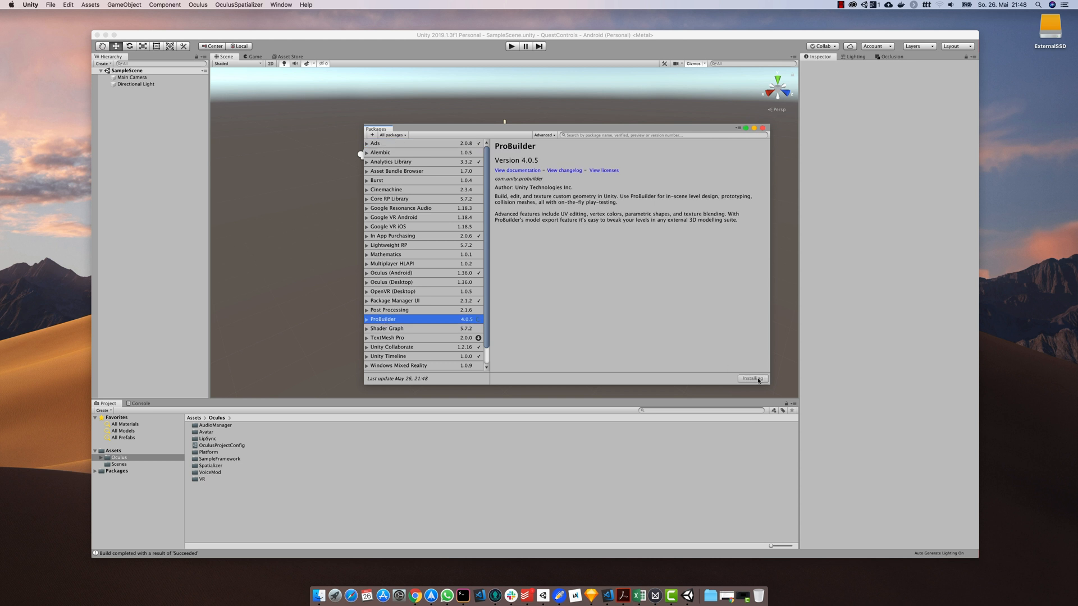
click(748, 377)
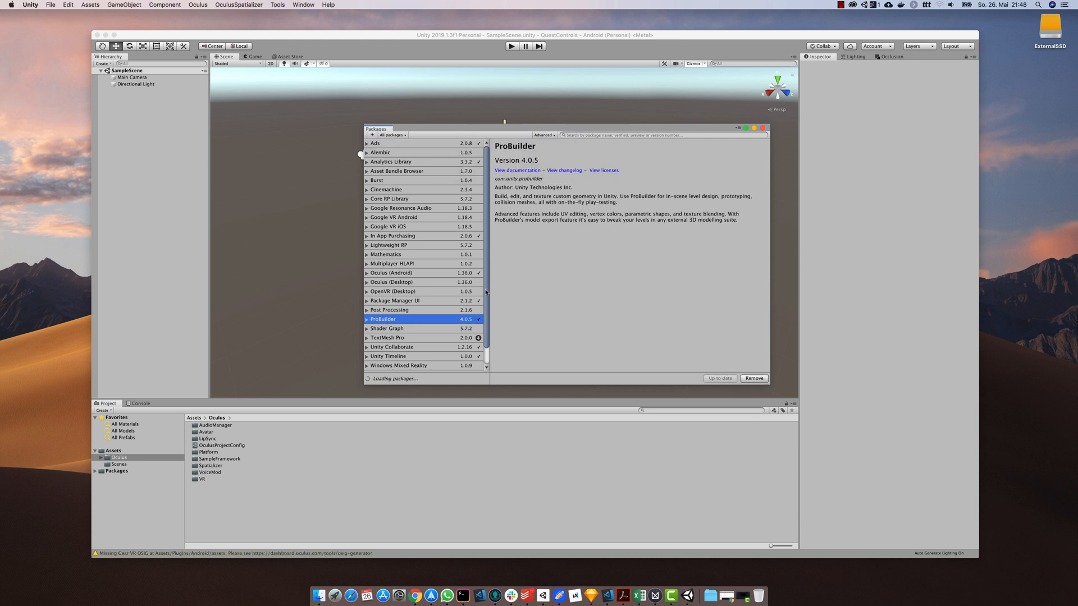
click(738, 128)
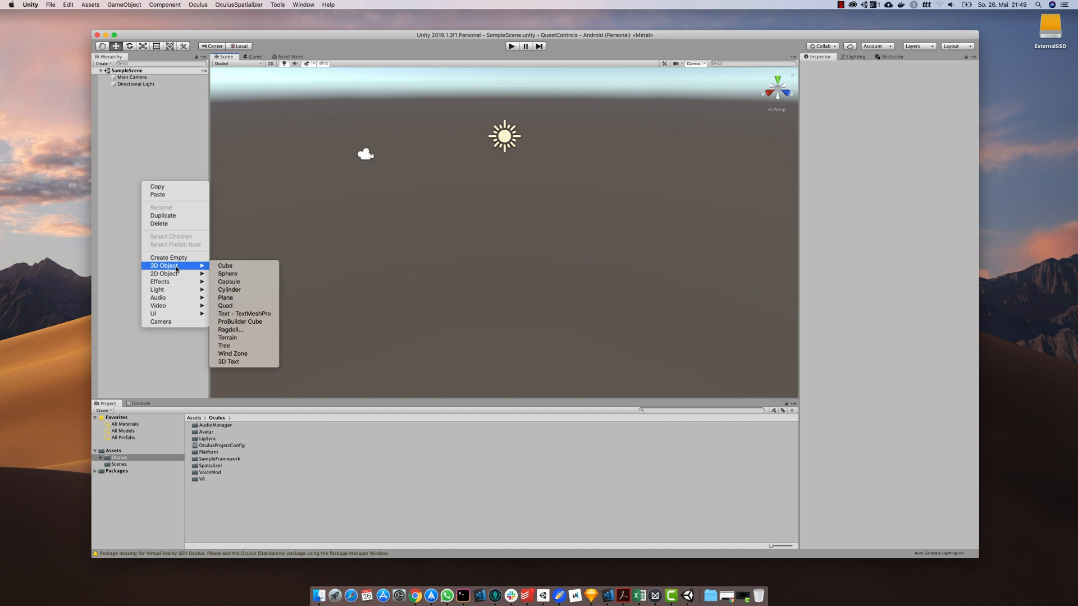
mouse_move(239, 321)
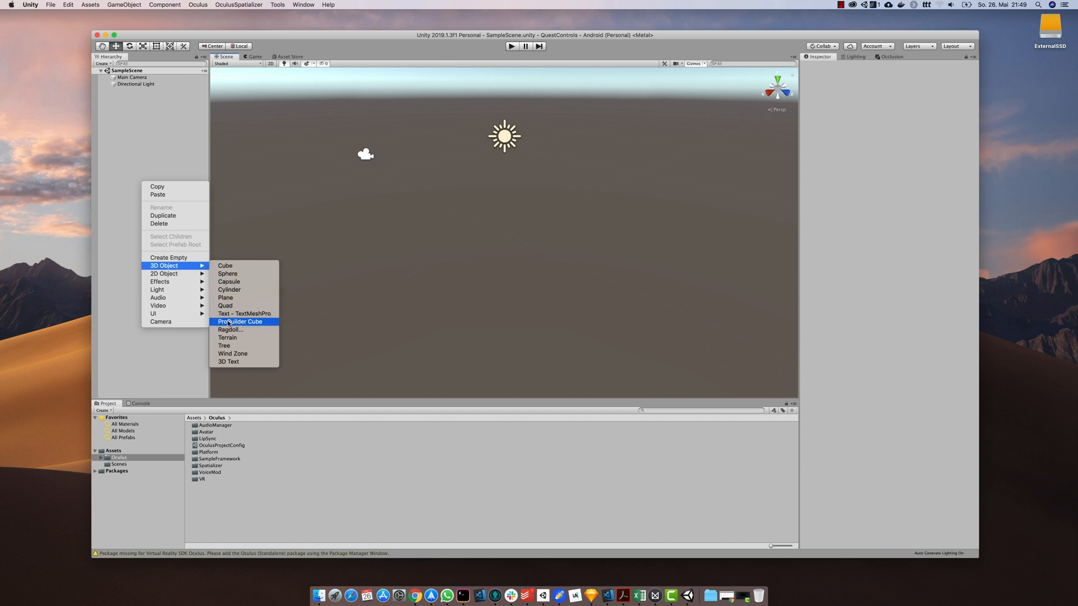
Create a ProBuilder Cube from the Hierarchy's 3D Object menu
click(240, 322)
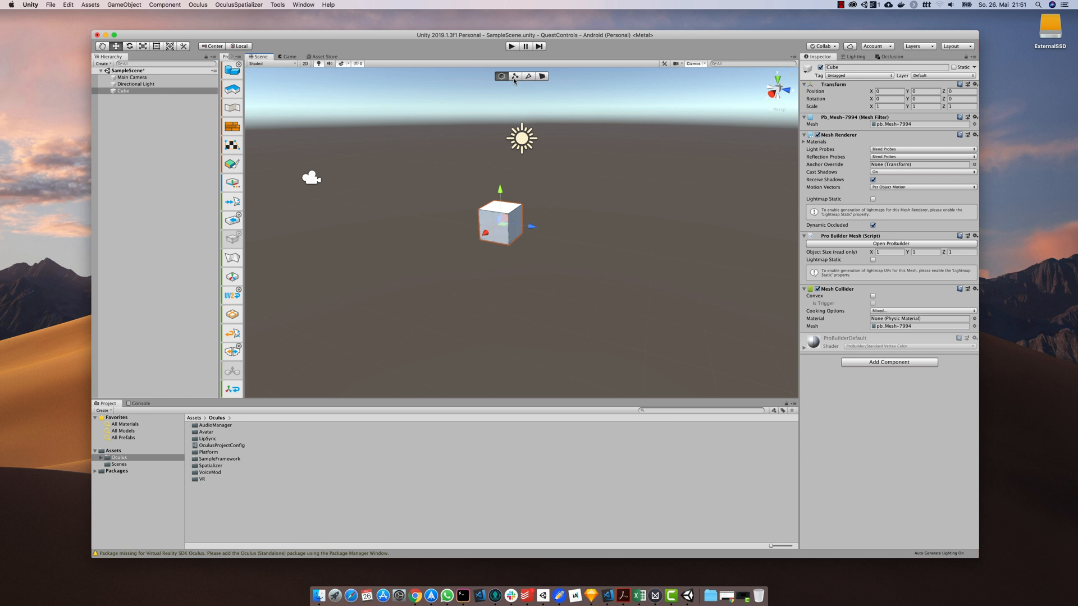
mouse_move(501, 76)
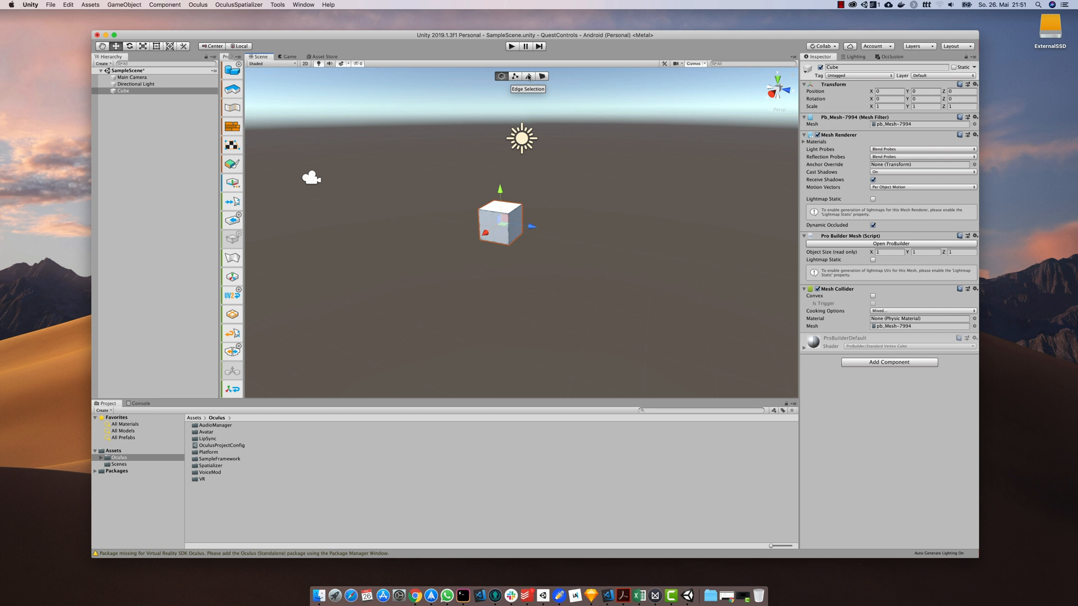
In Face Selection mode, drag the cube's side faces outward into a flat slab
click(542, 76)
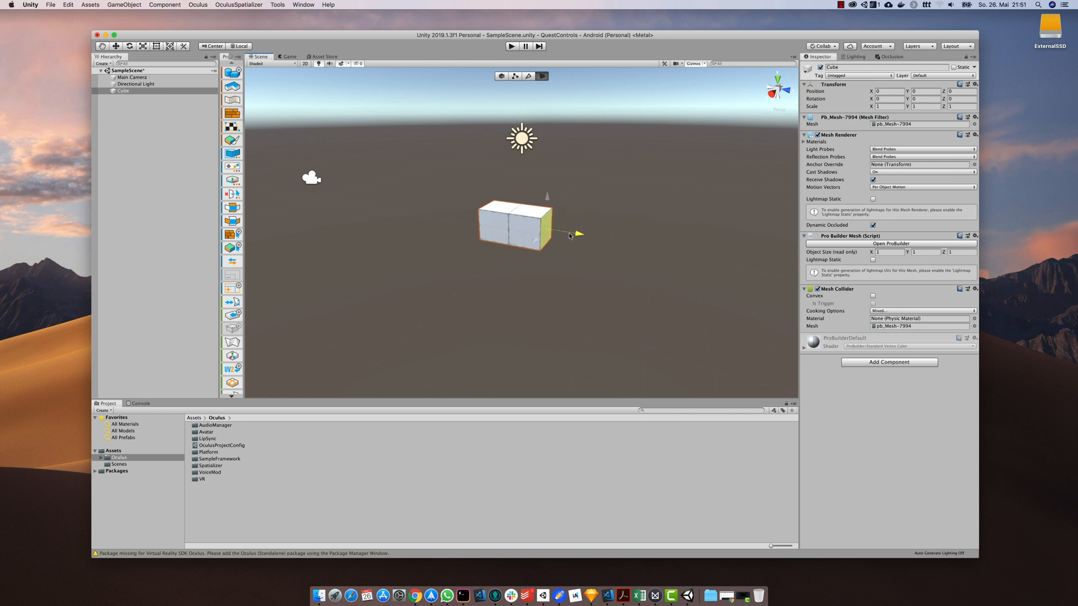
drag(580, 234, 739, 260)
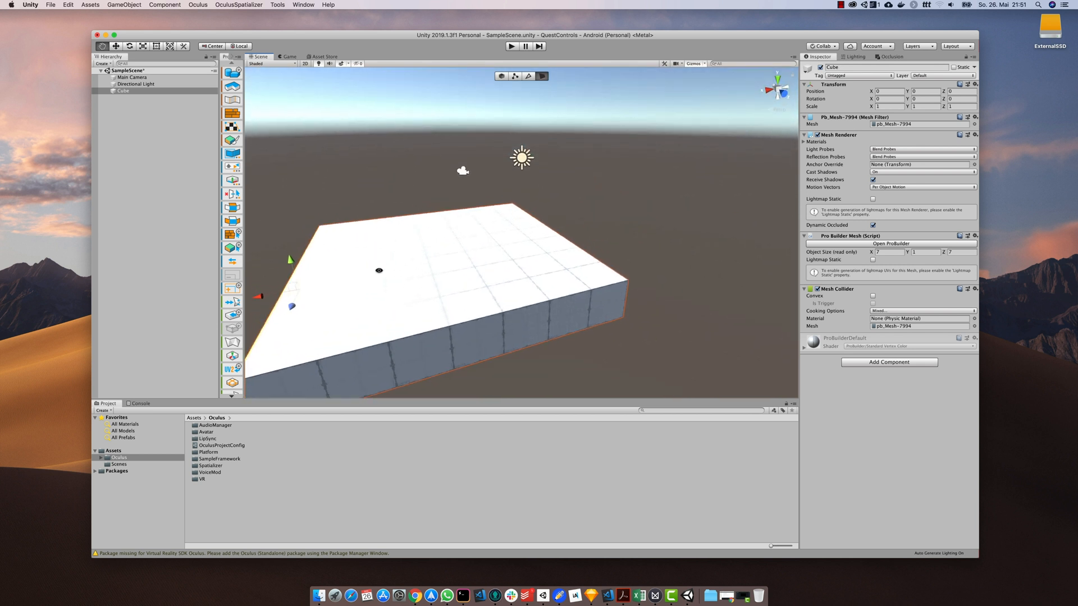
drag(377, 270, 493, 270)
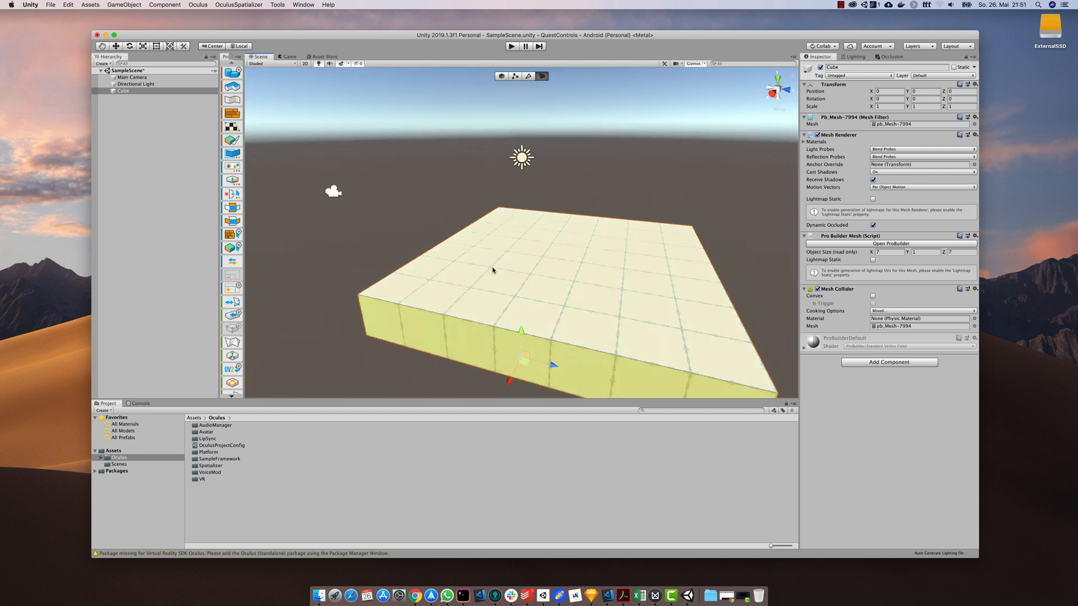
click(132, 76)
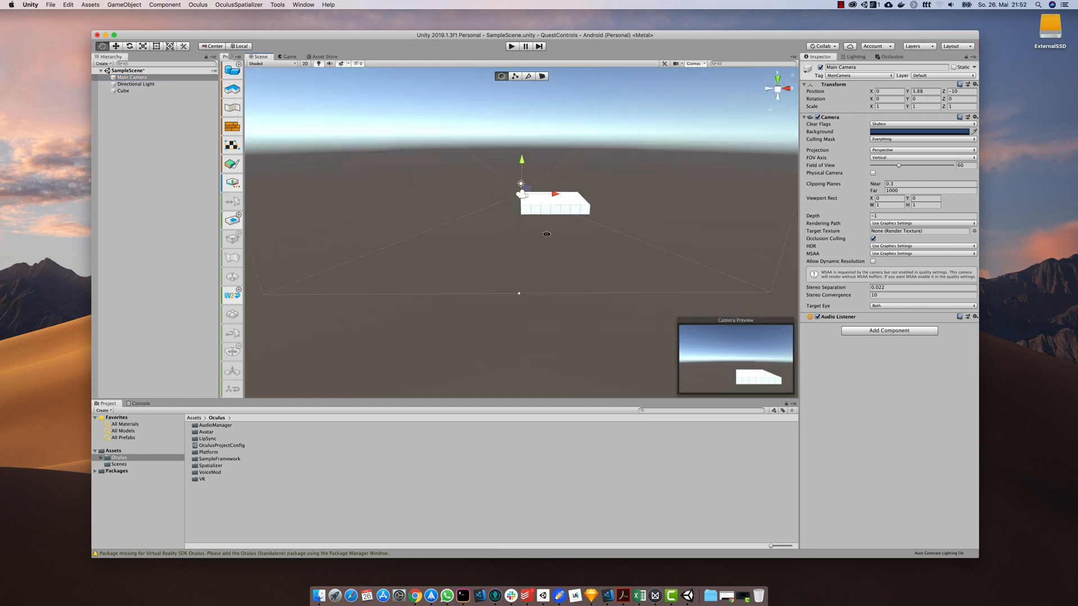
Add two more cubes, including a long block, and play-test the platform
click(124, 90)
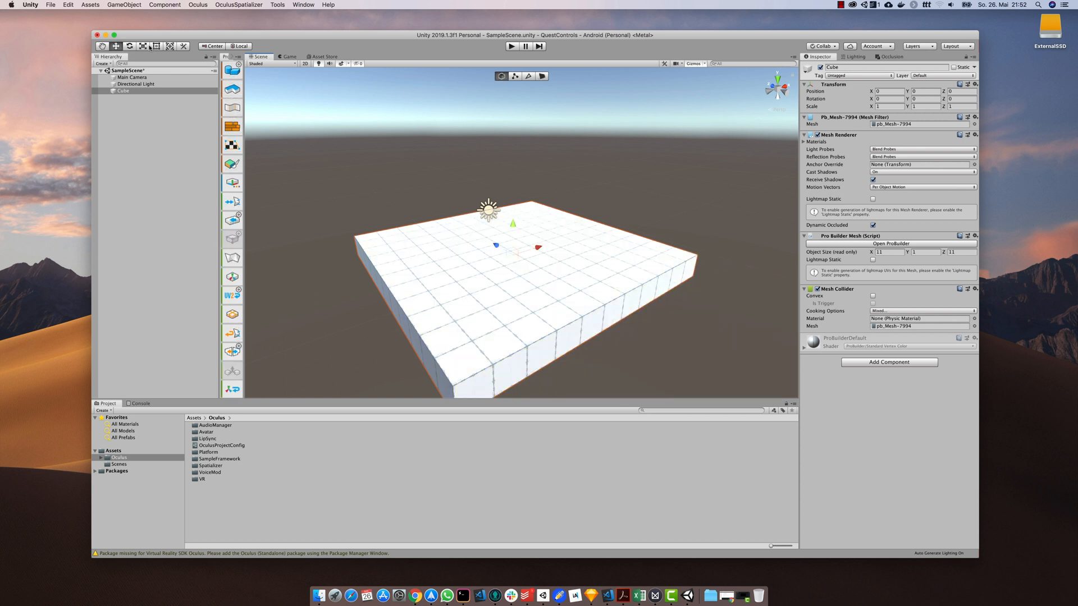
click(543, 76)
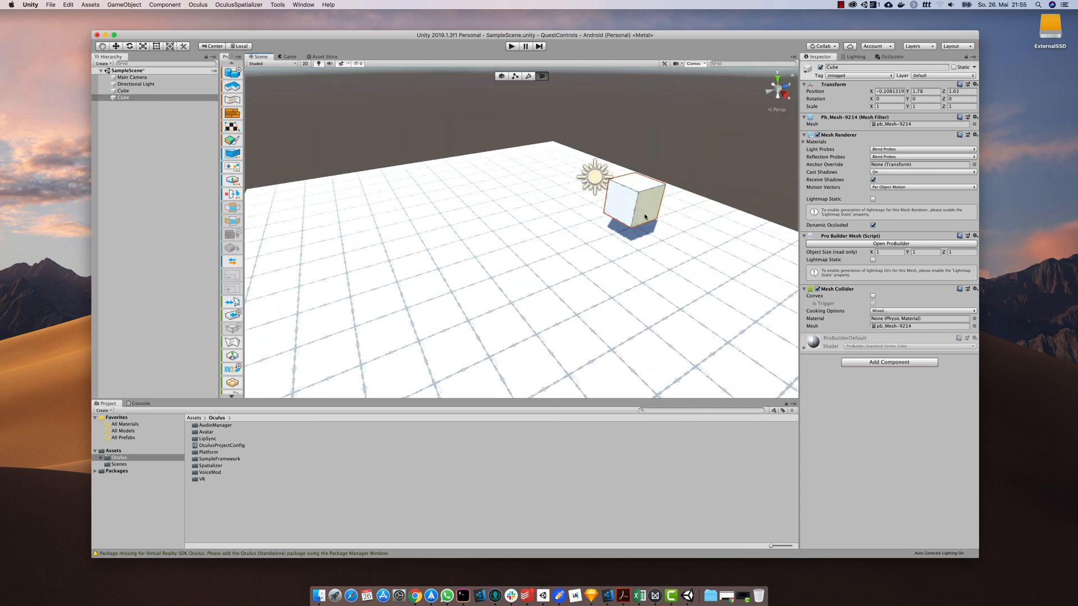
click(511, 46)
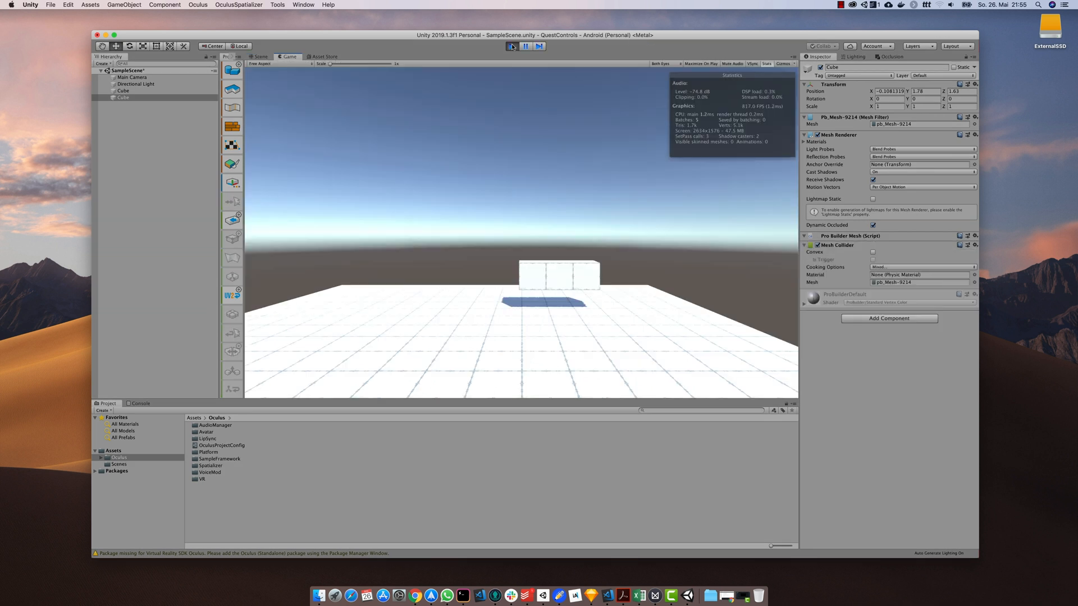
click(260, 56)
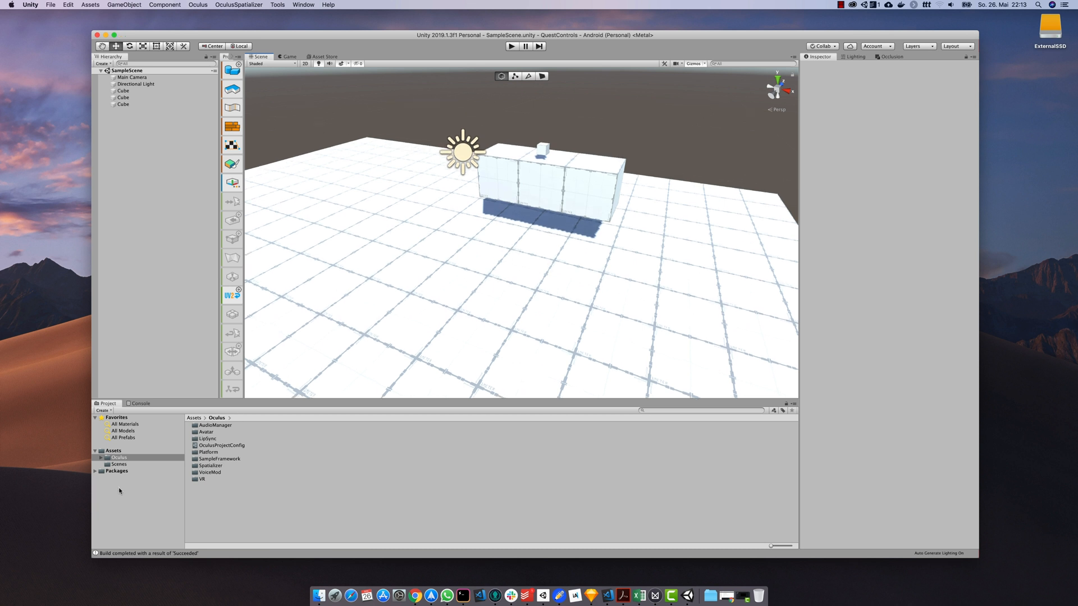
Browse Assets/Oculus/VR/Prefabs, inspect OVRPlayerController, and add OVRCameraRig to the scene
click(119, 457)
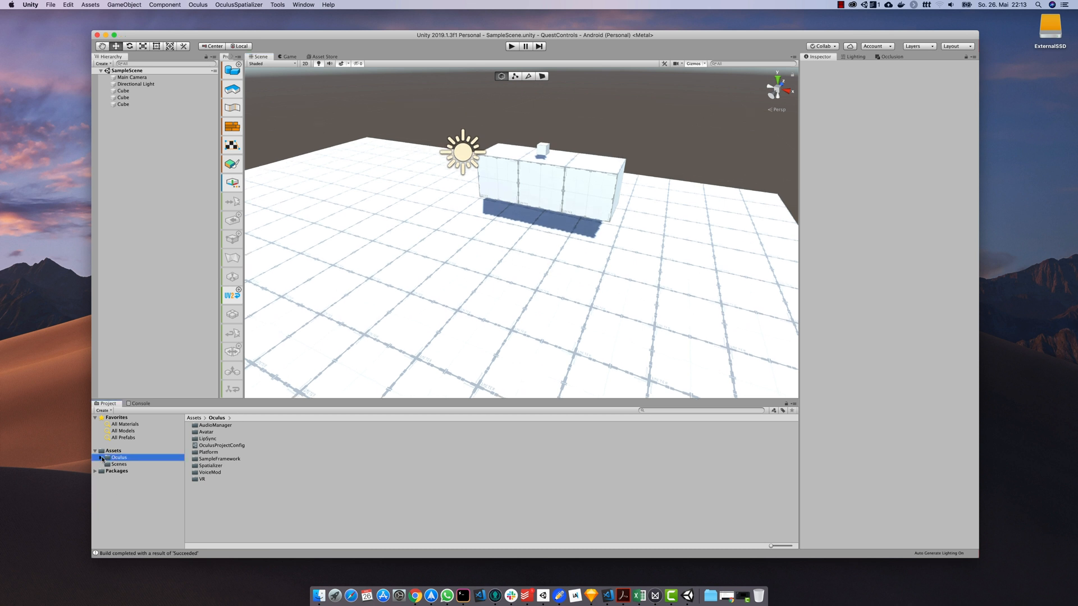
click(100, 457)
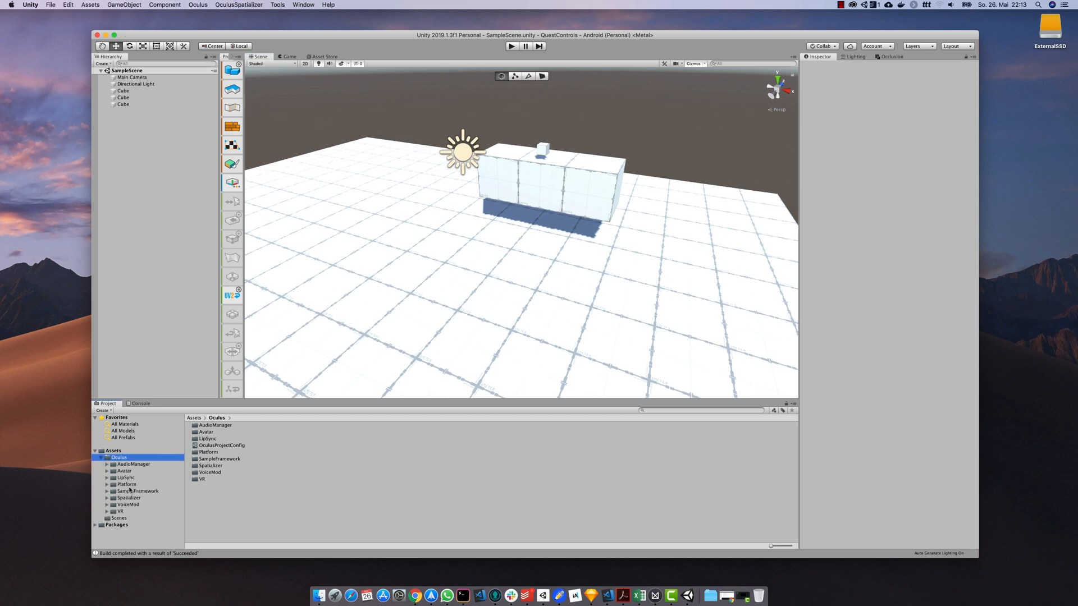
click(119, 512)
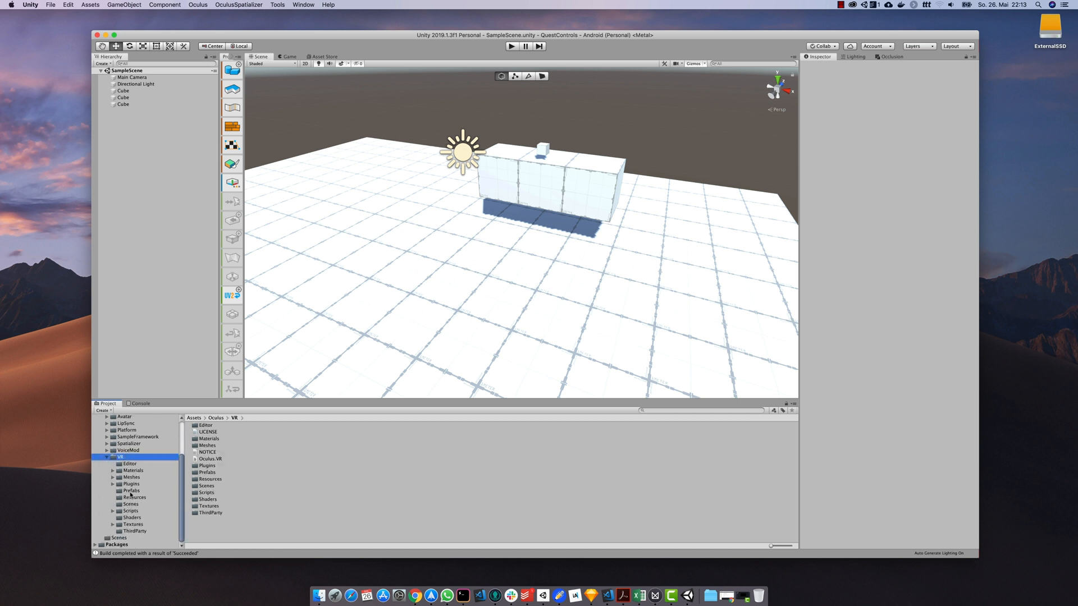
click(131, 490)
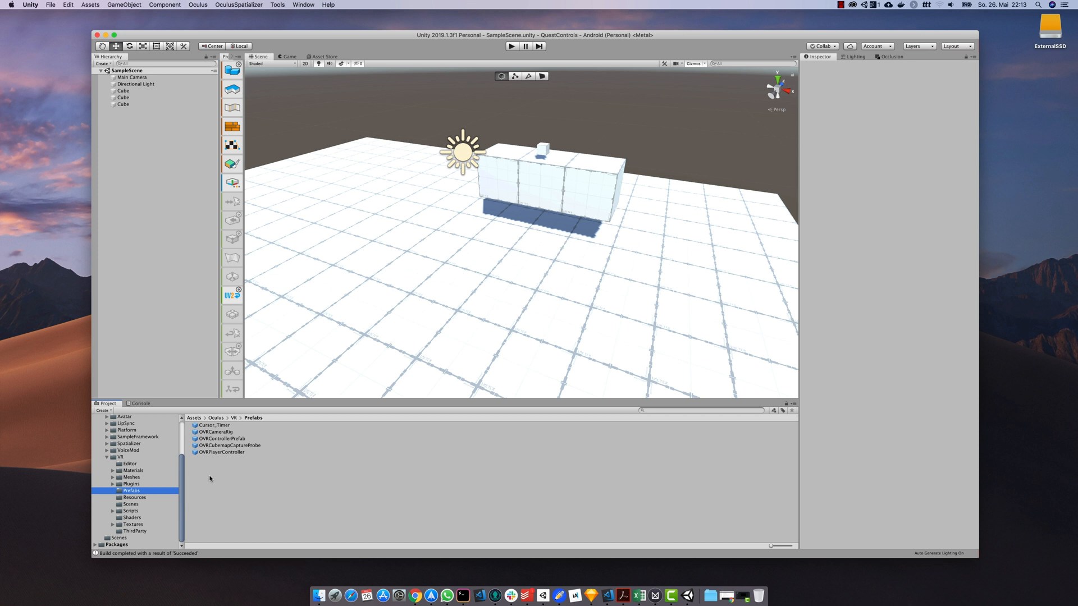
click(213, 431)
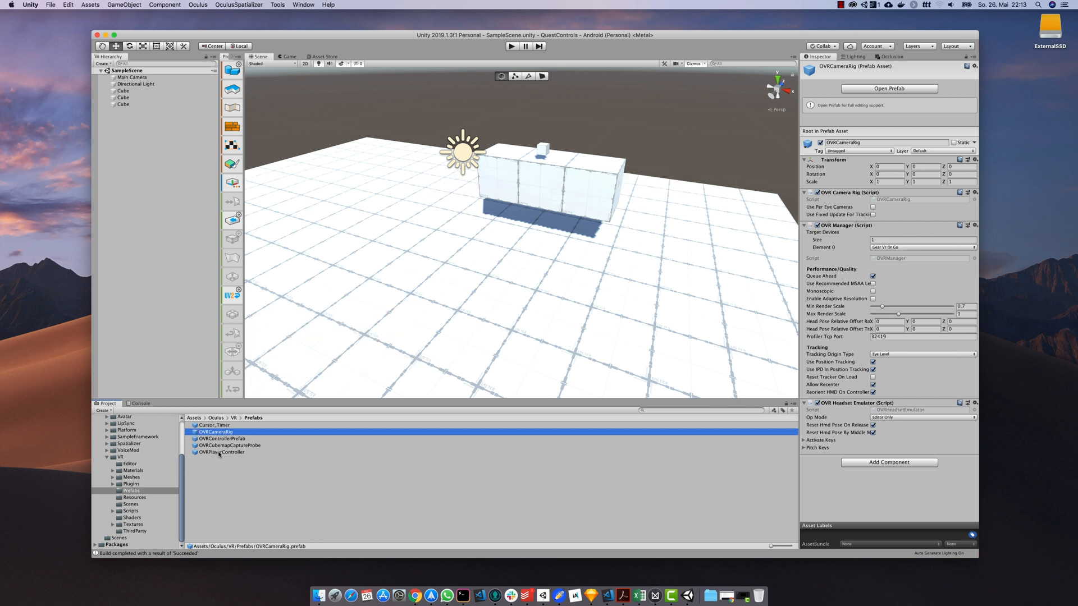
click(221, 451)
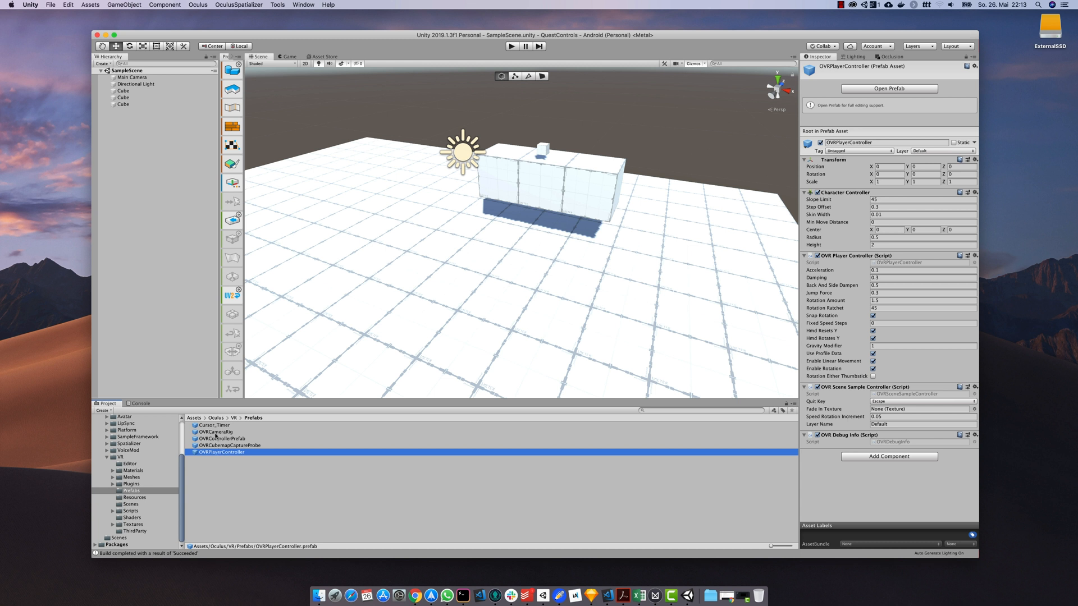
click(216, 432)
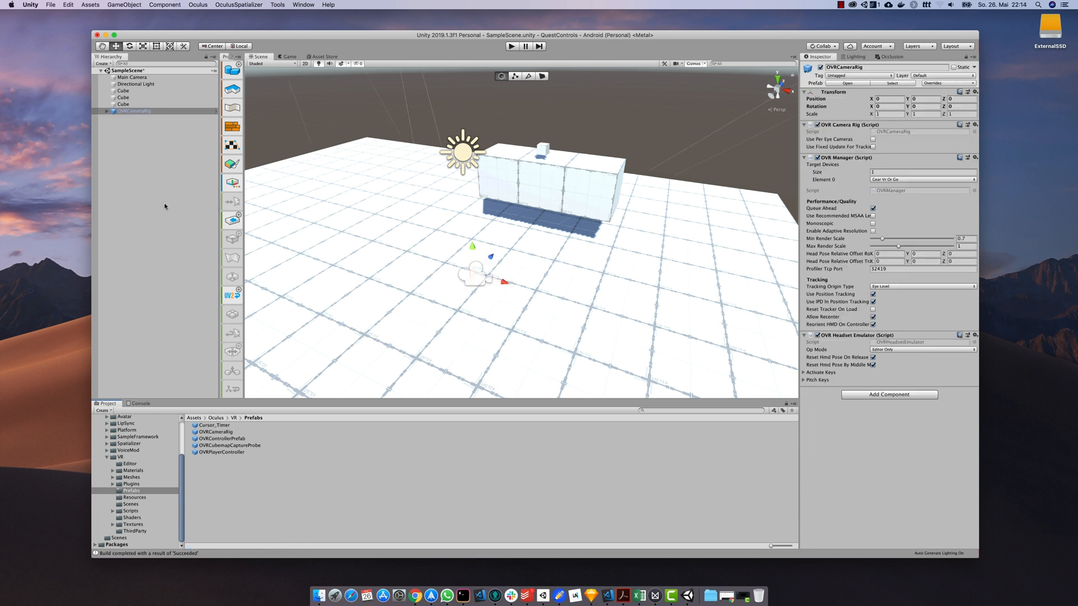
mouse_move(474, 248)
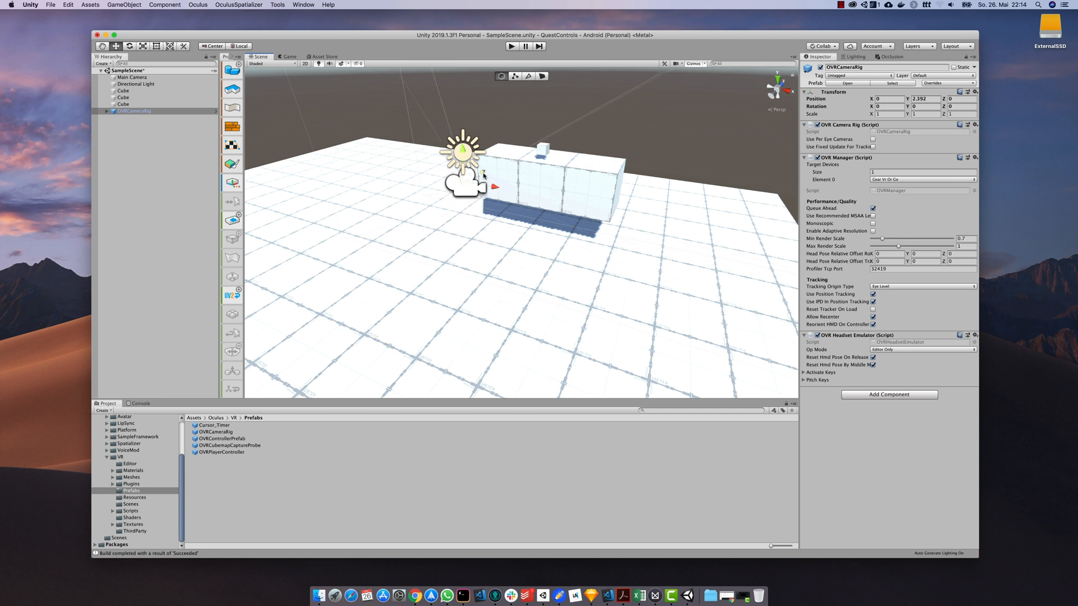
Delete Main Camera and raise OVRCameraRig over the long block
click(131, 77)
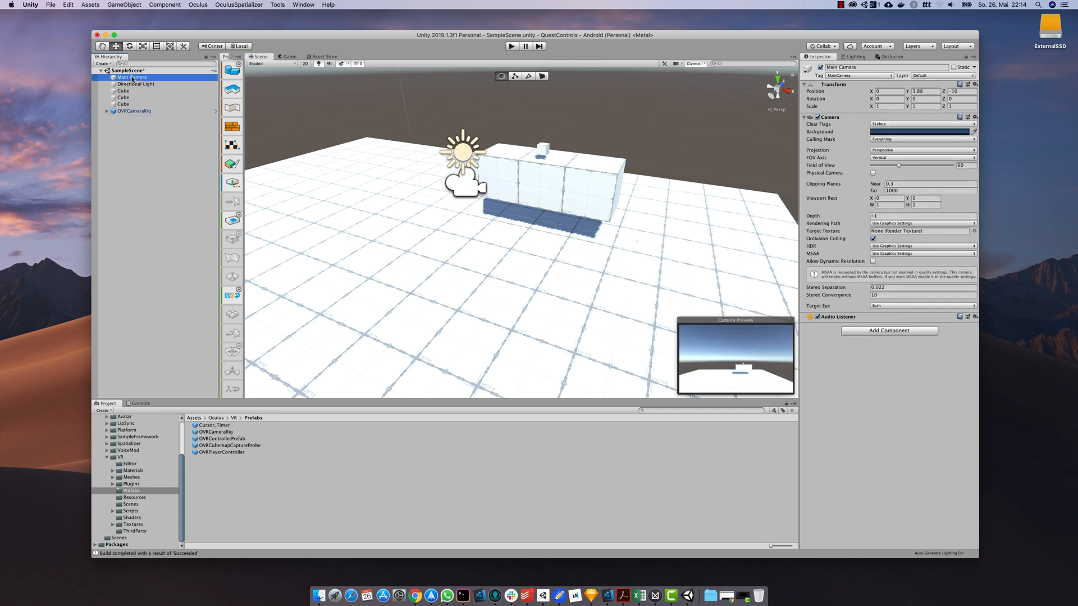
right_click(127, 77)
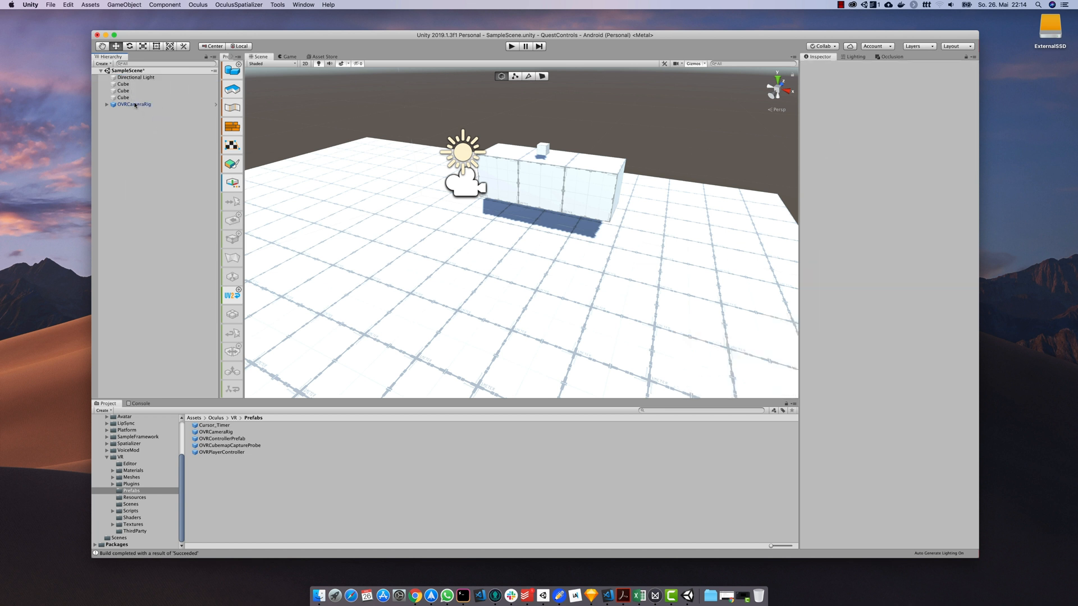
click(133, 104)
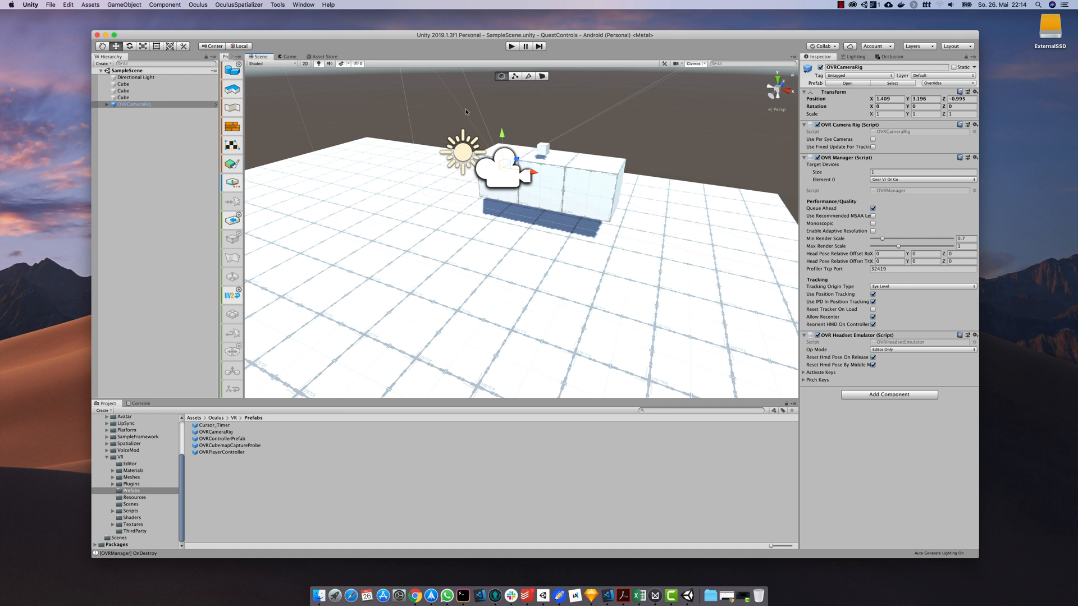
Build and run the scene on Quest, then delete OVRCameraRig from the scene
click(50, 5)
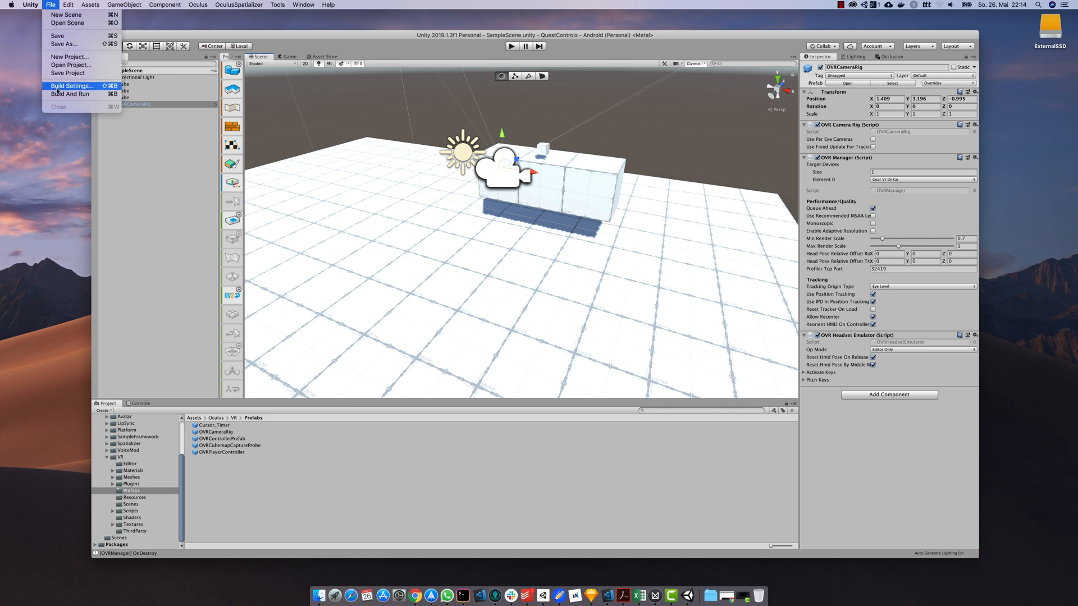
click(70, 86)
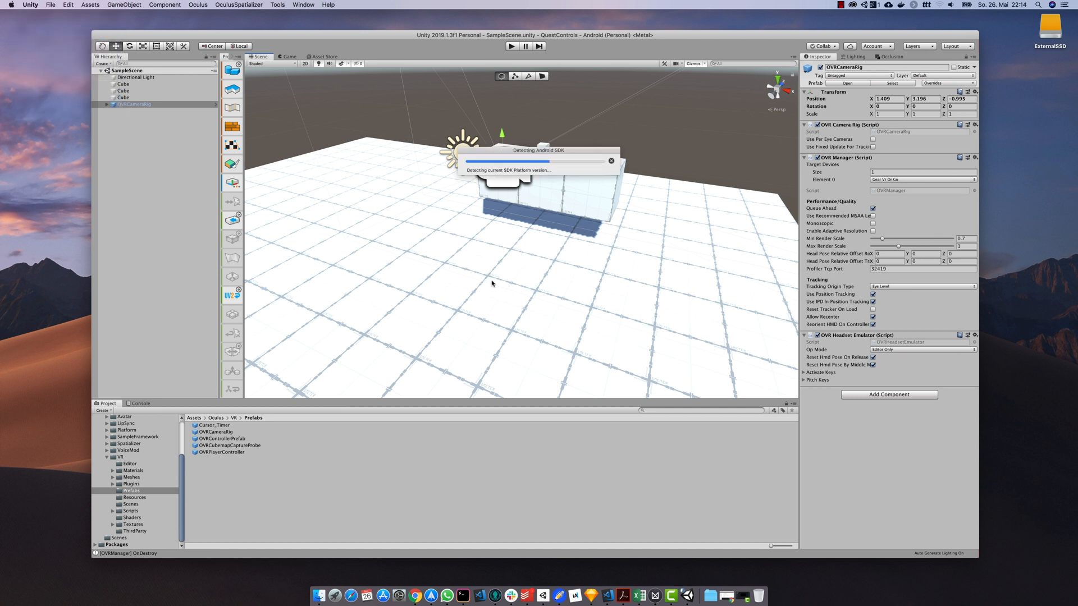
click(511, 46)
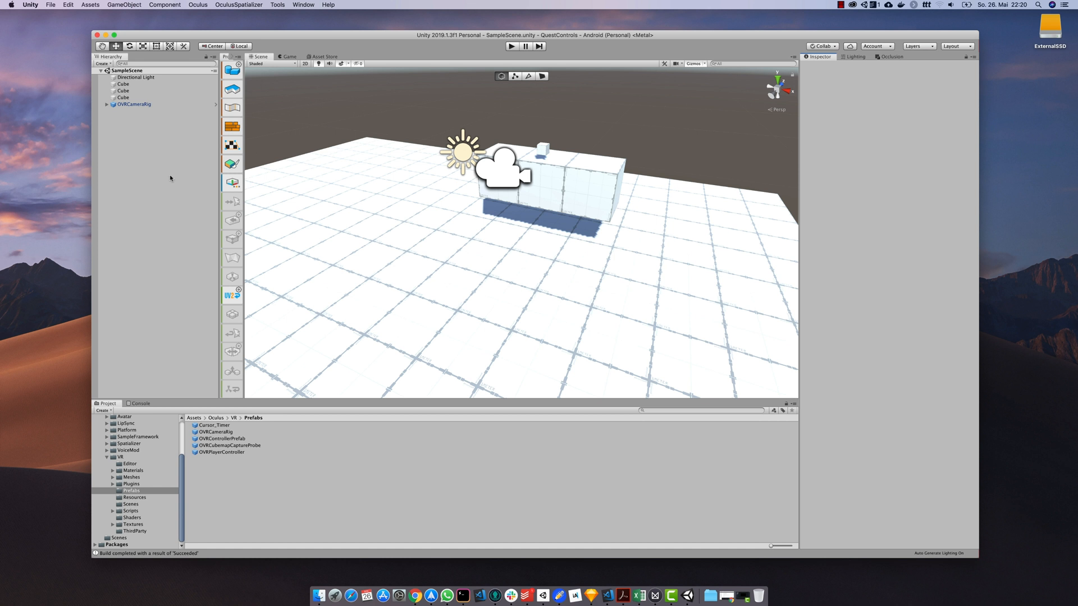
right_click(134, 104)
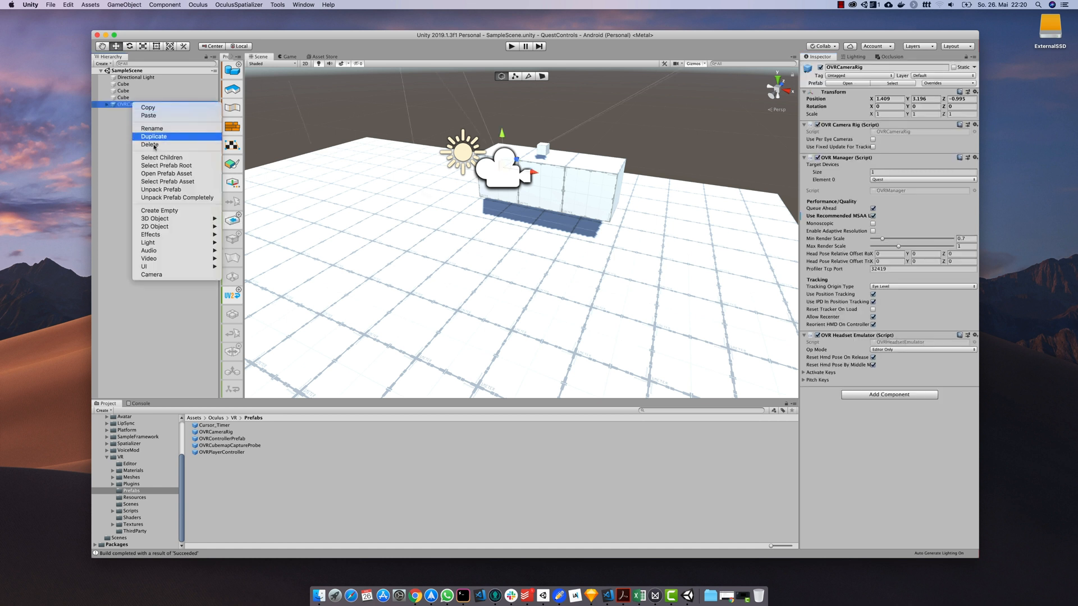
click(149, 144)
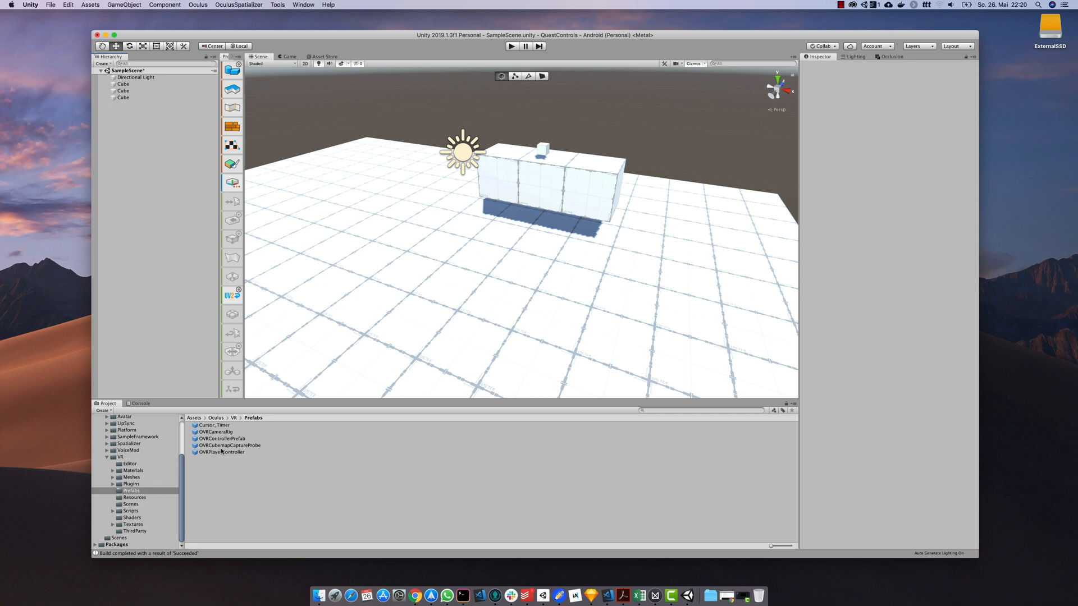
Drag OVRPlayerController into the Hierarchy and raise it above the long block
click(220, 451)
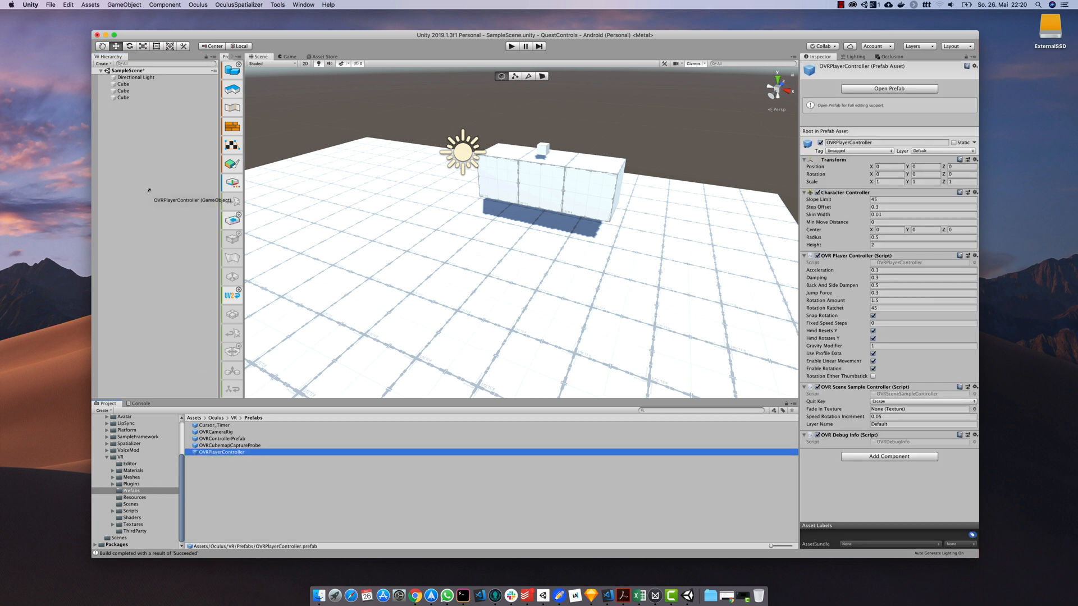
drag(220, 451, 157, 104)
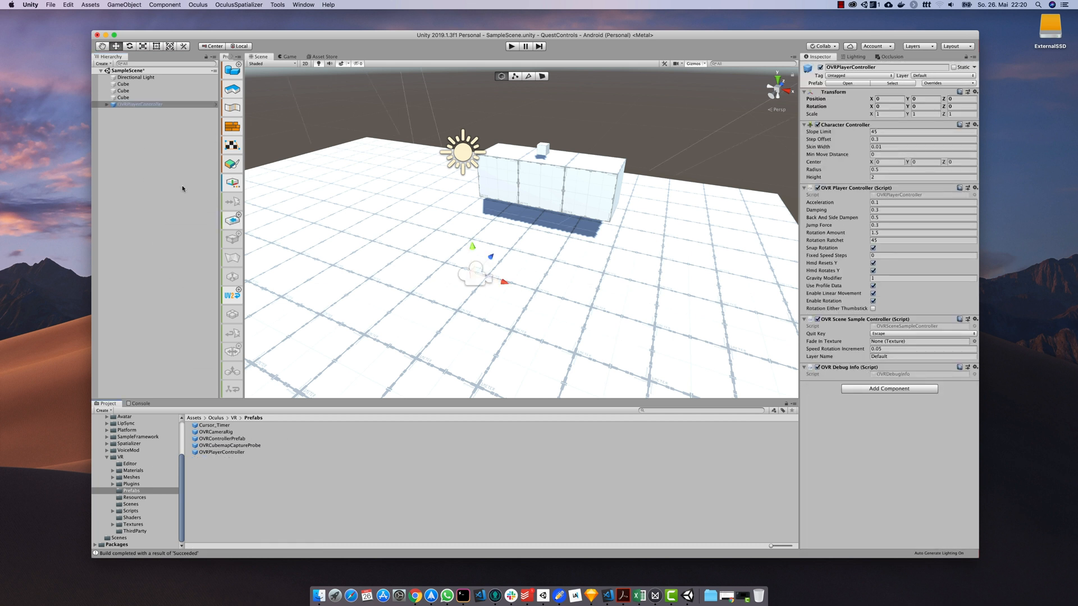
drag(473, 275, 470, 193)
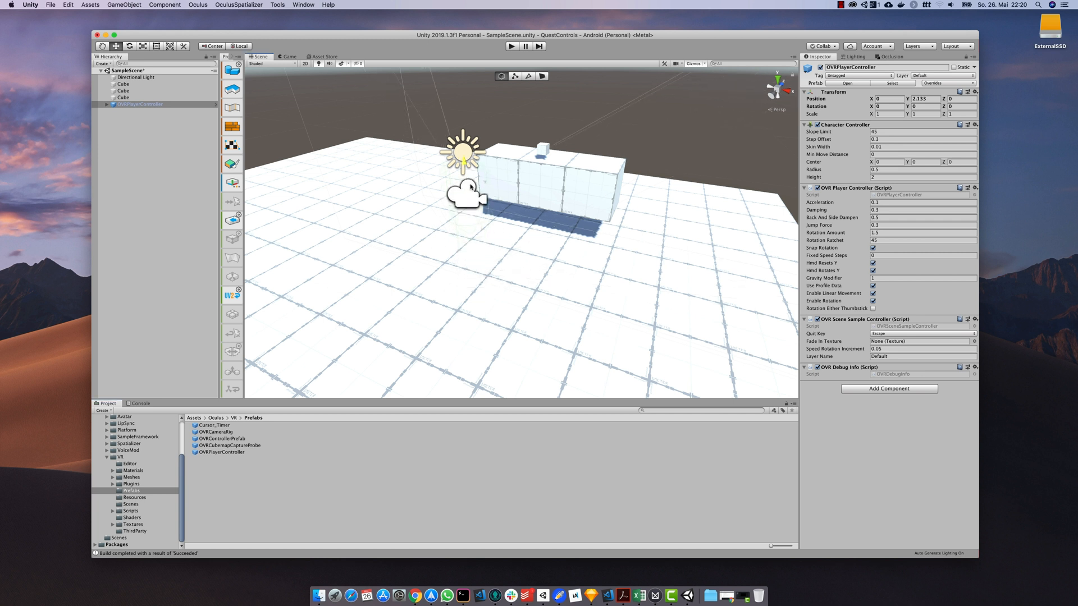
drag(469, 192, 466, 158)
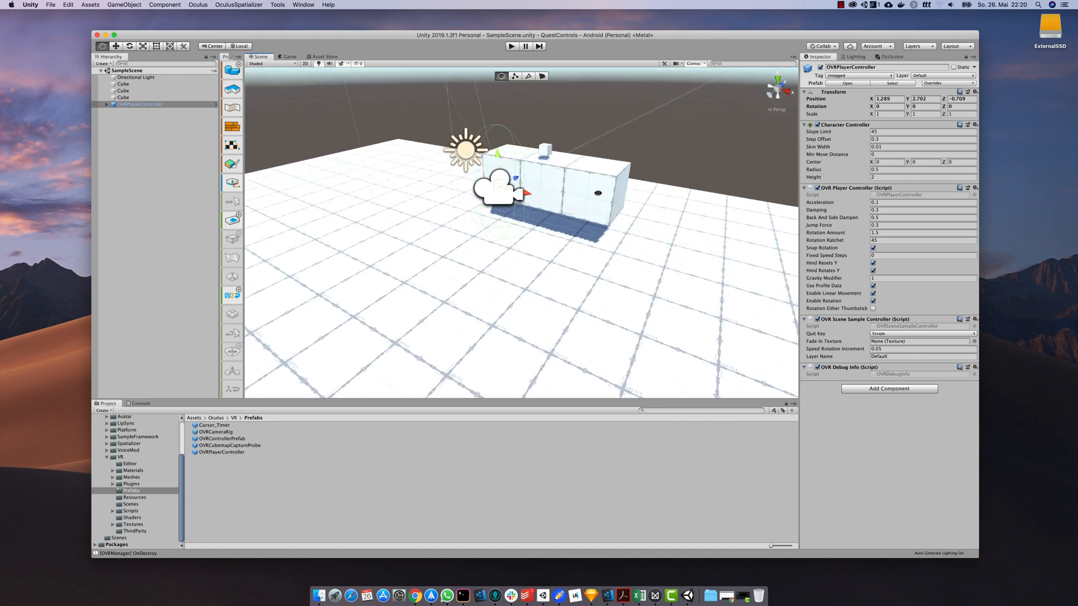
click(510, 46)
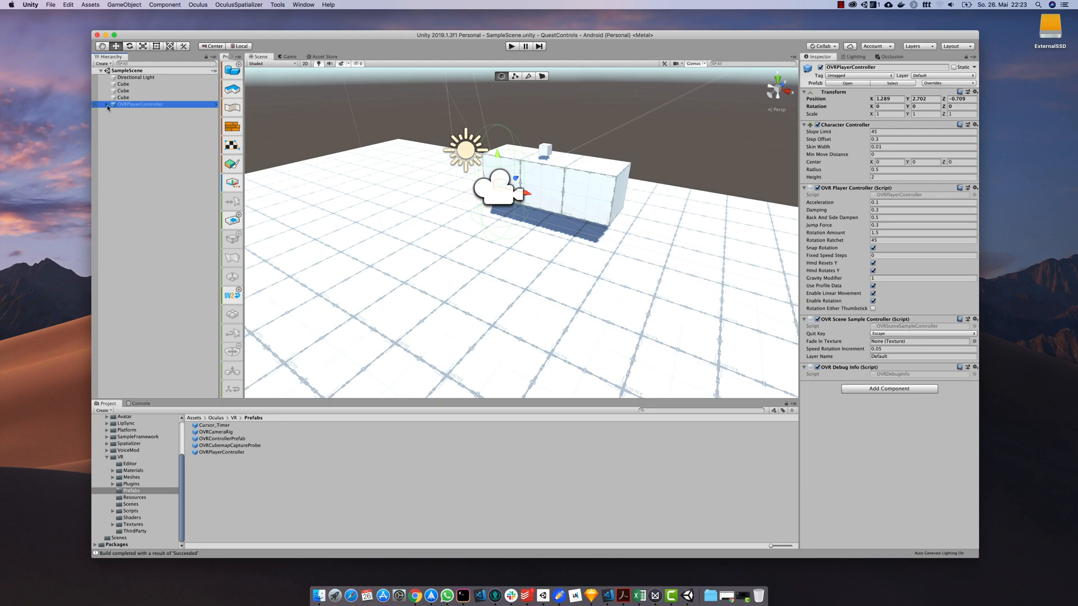
Expand OVRPlayerController, its OVRCameraRig, and the left and right hand anchors
click(100, 104)
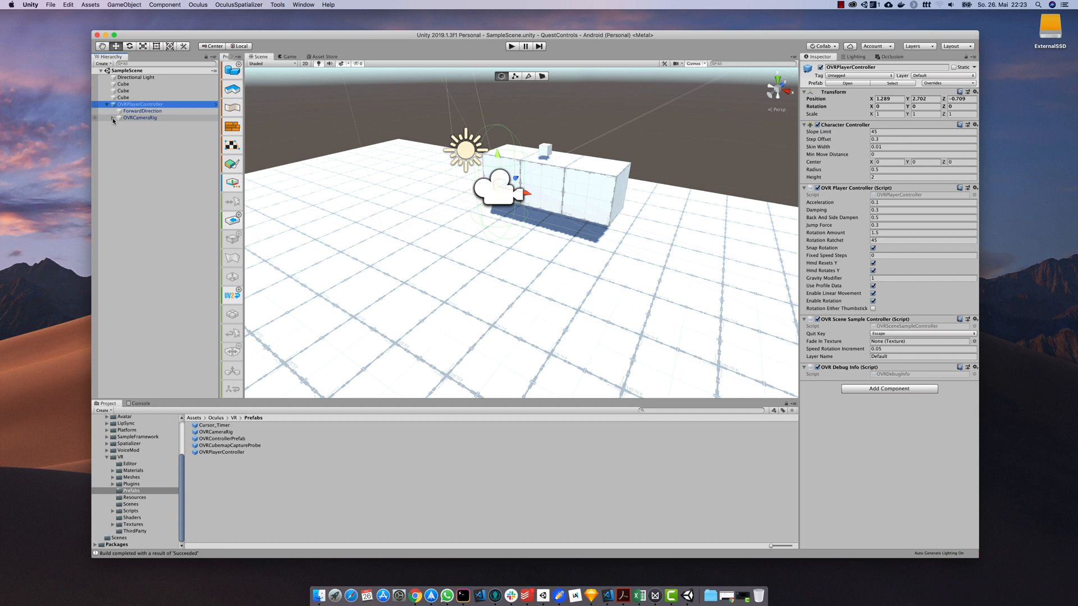
click(112, 117)
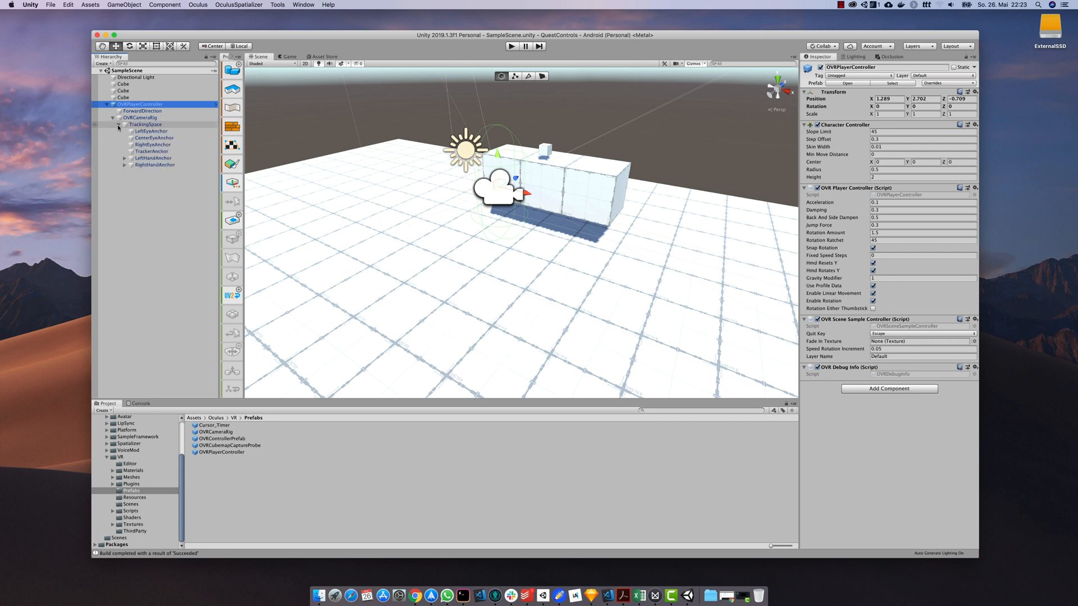
click(127, 164)
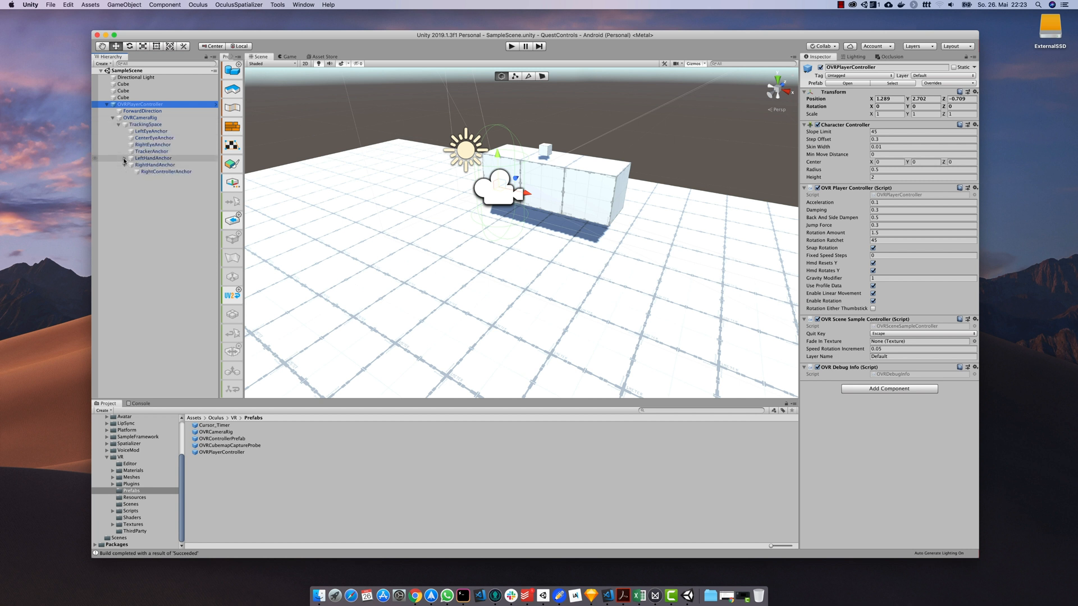
click(135, 117)
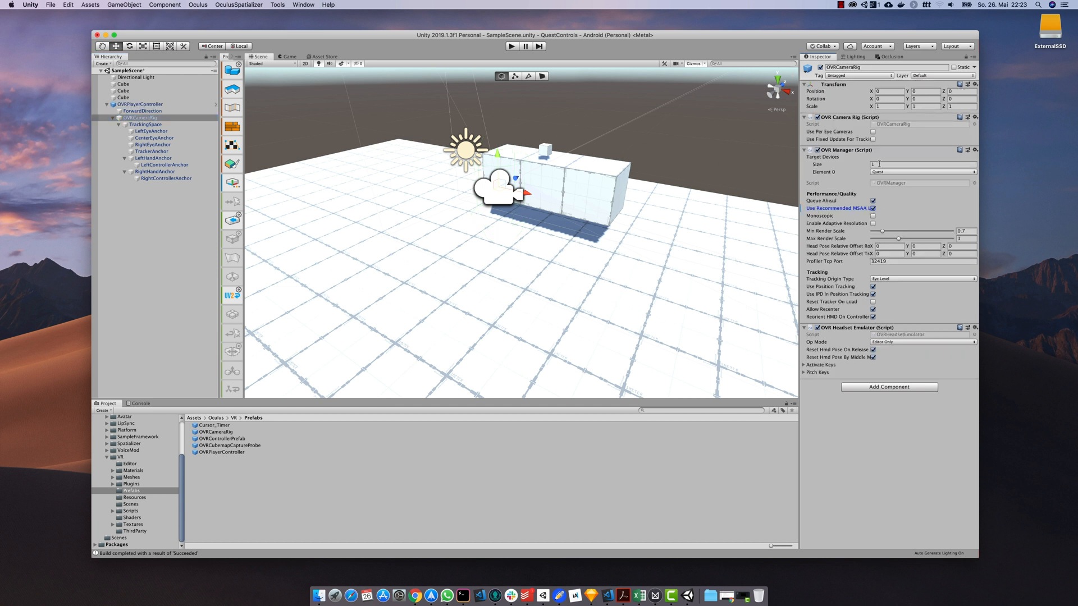
mouse_move(664, 282)
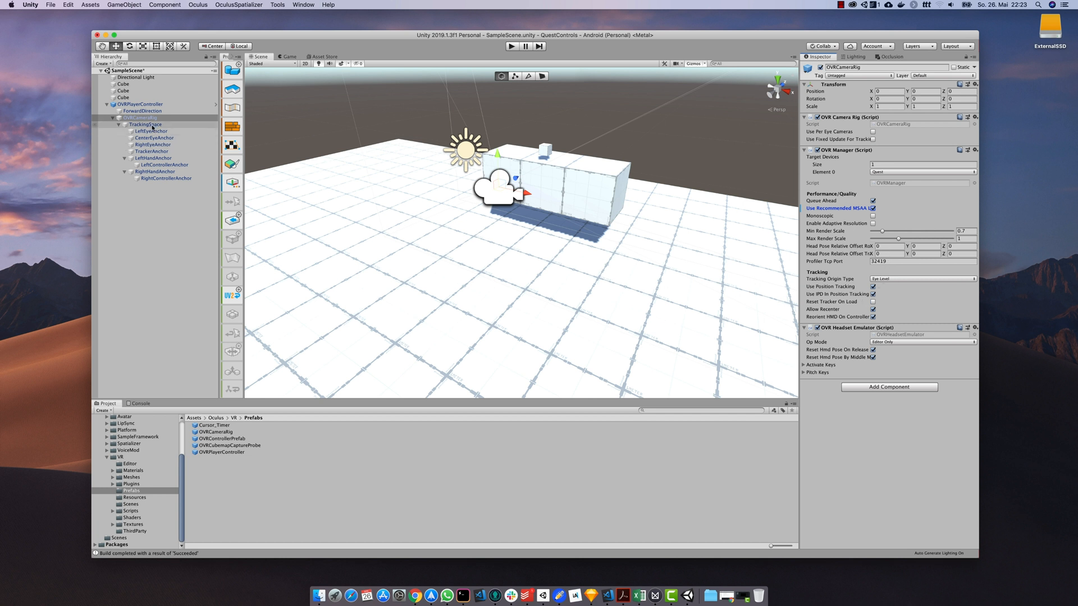
Inspect the left, center and right eye anchors, both hand anchors, and RightControllerAnchor
click(150, 131)
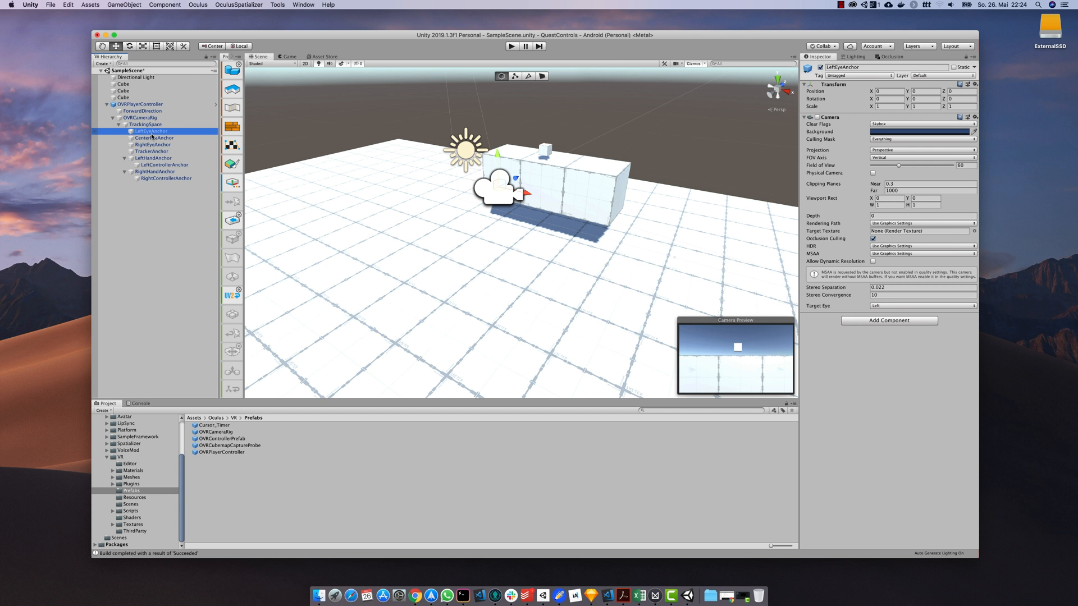
click(154, 138)
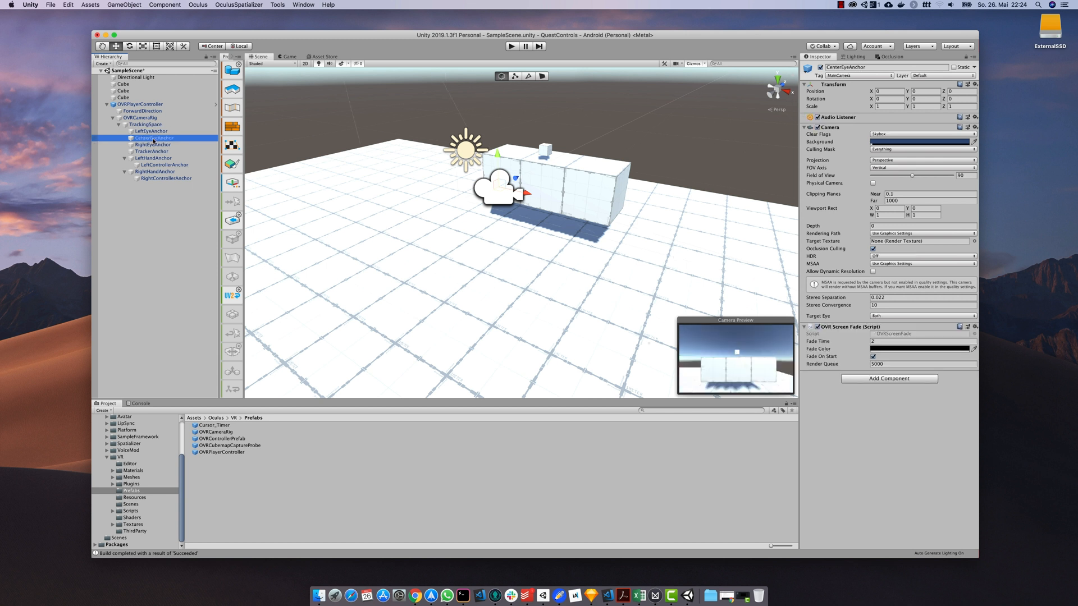
click(153, 145)
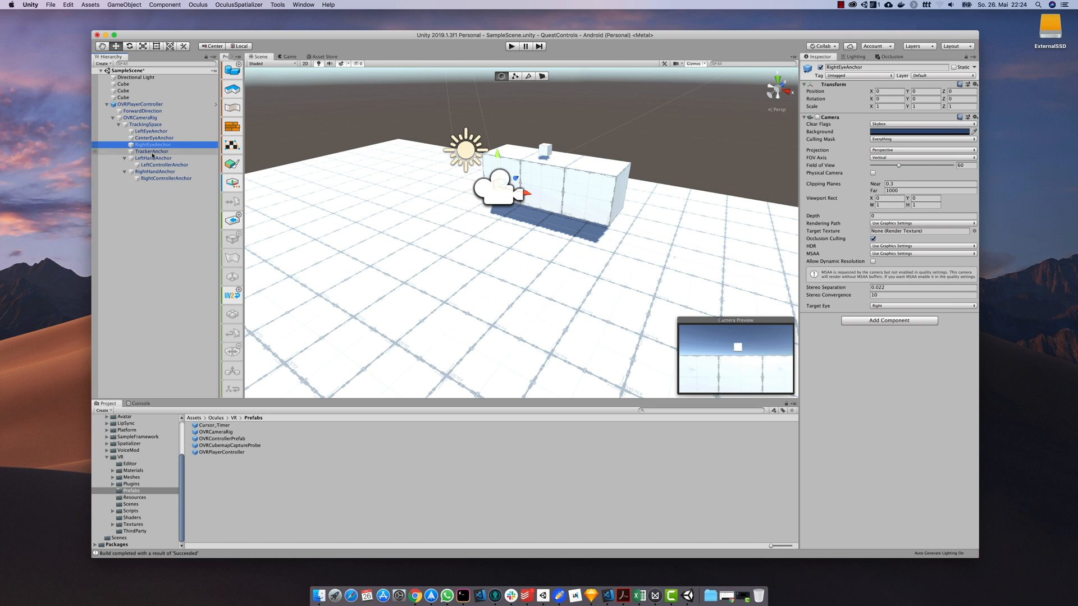
click(152, 158)
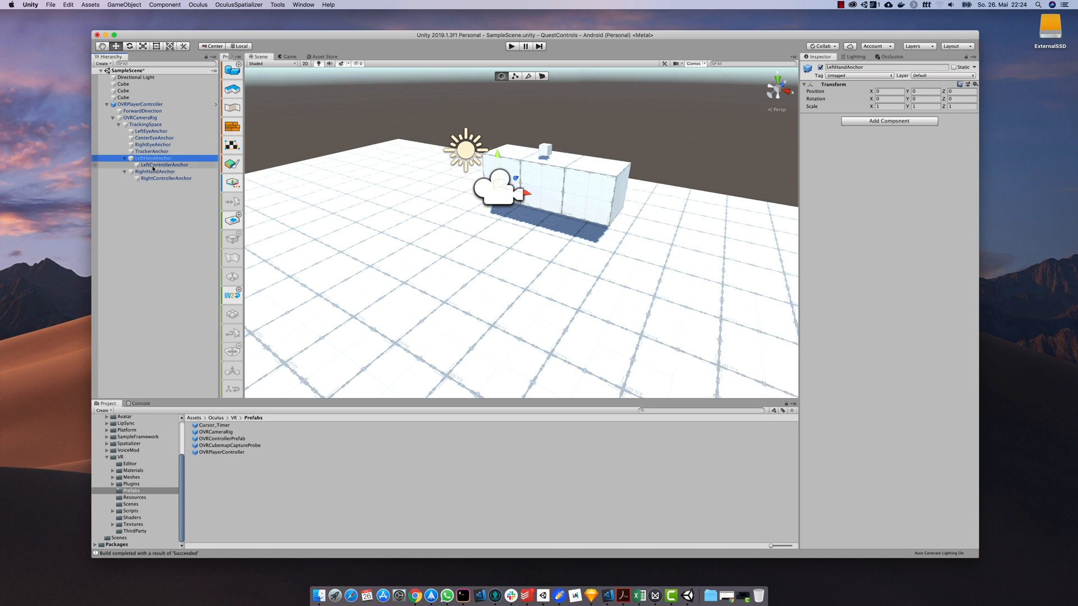
click(156, 171)
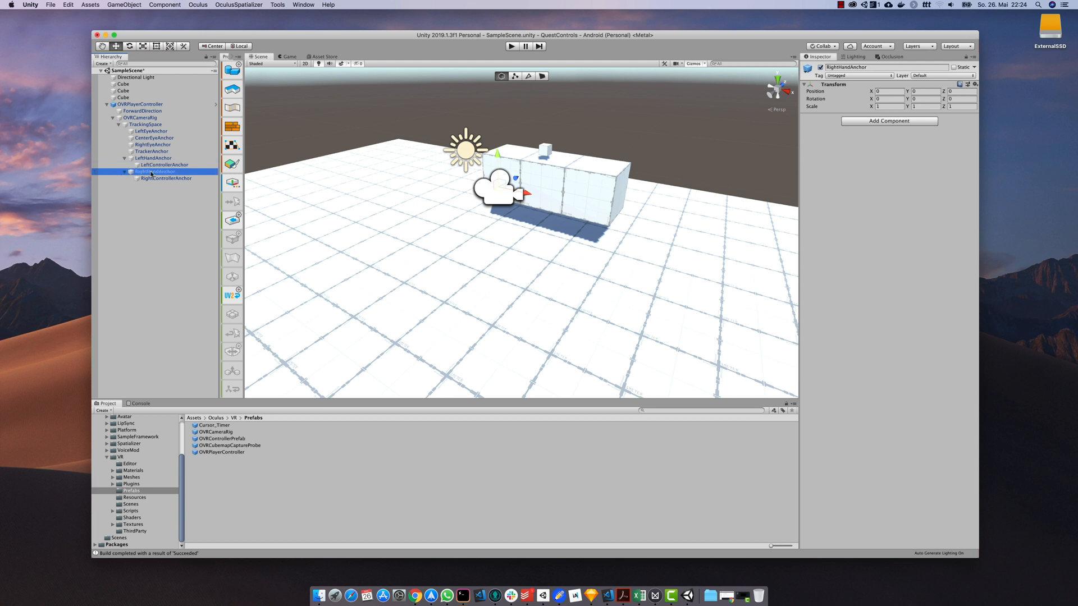
click(165, 179)
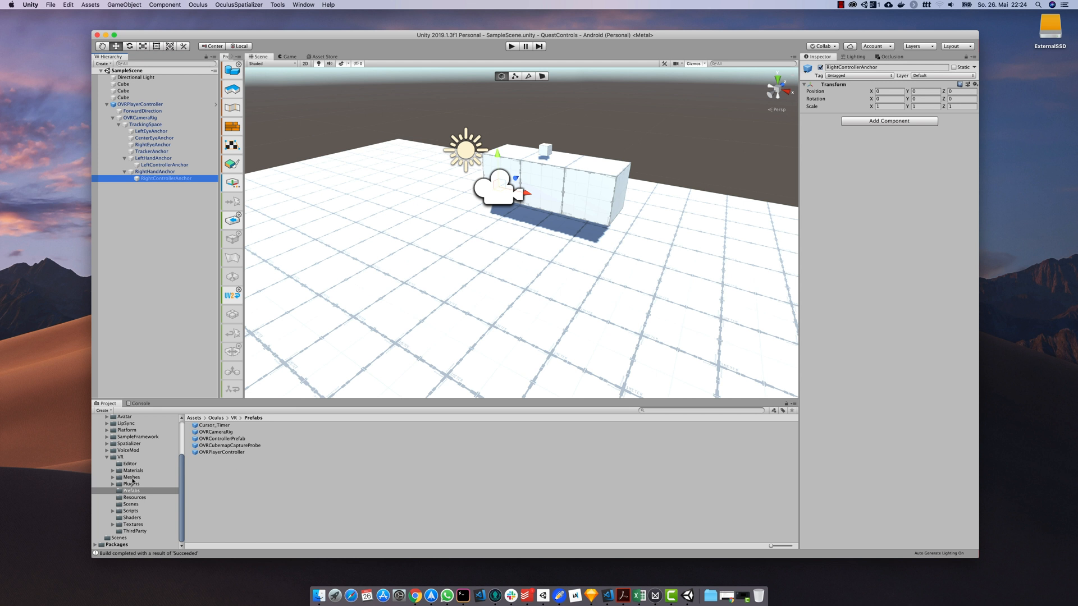
Place the OculusTouchForQuestAndRiftS _Left and _Right models under LeftControllerAnchor and RightControllerAnchor
click(131, 477)
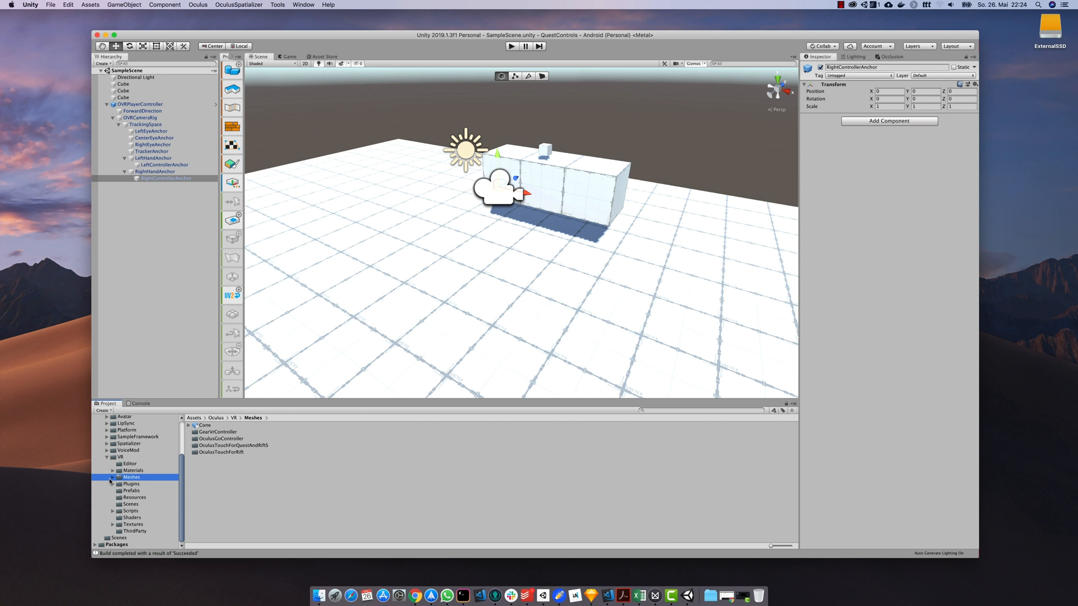
click(111, 477)
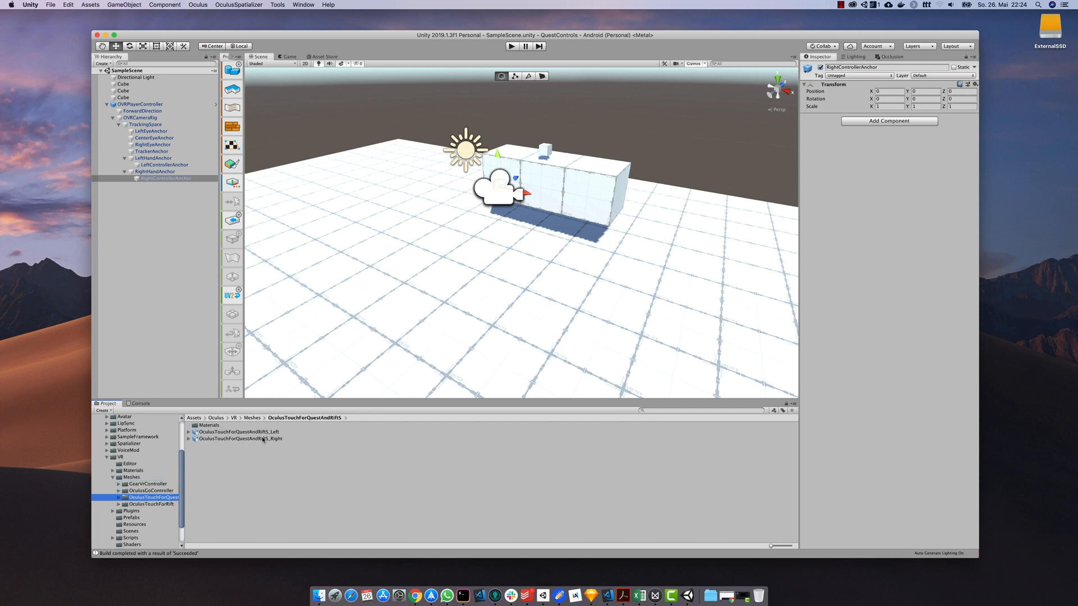
click(240, 432)
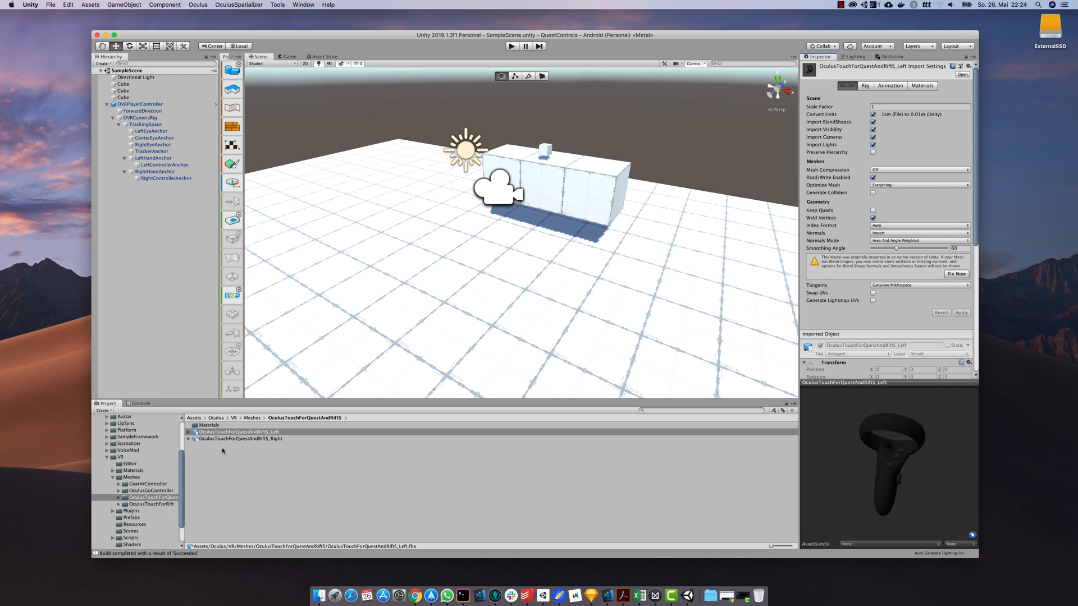
click(237, 432)
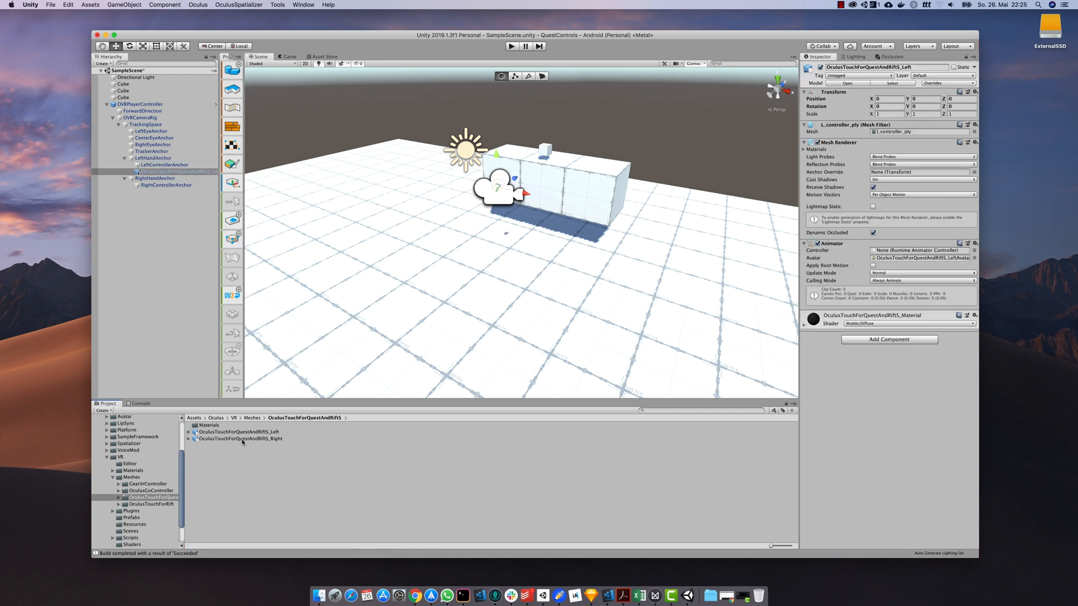
click(239, 439)
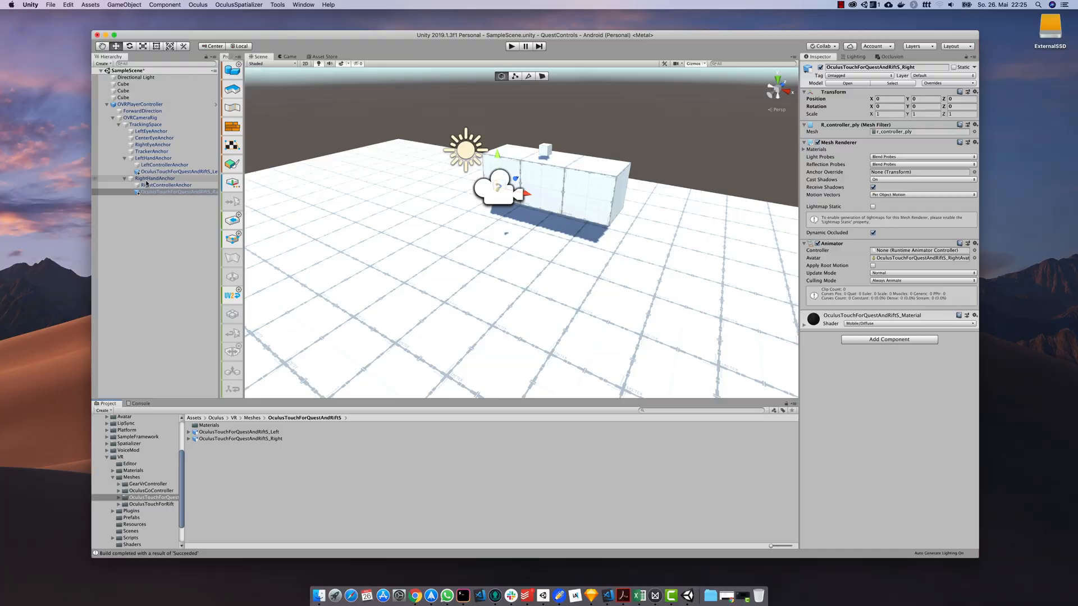
click(511, 46)
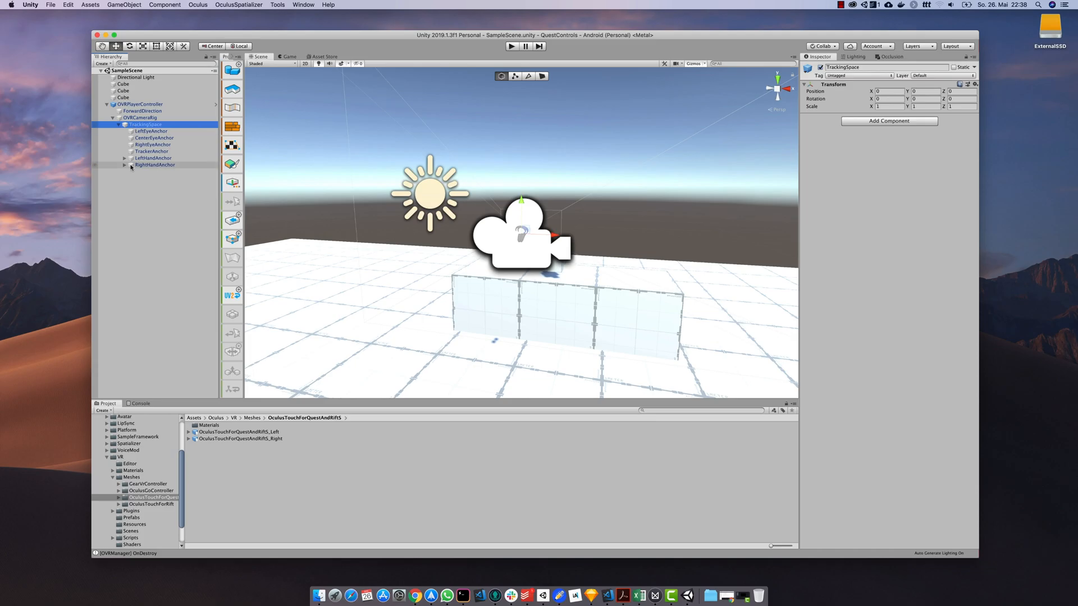
Delete the Touch controller models under LeftHandAnchor and RightHandAnchor, then fold the anchors back
click(125, 158)
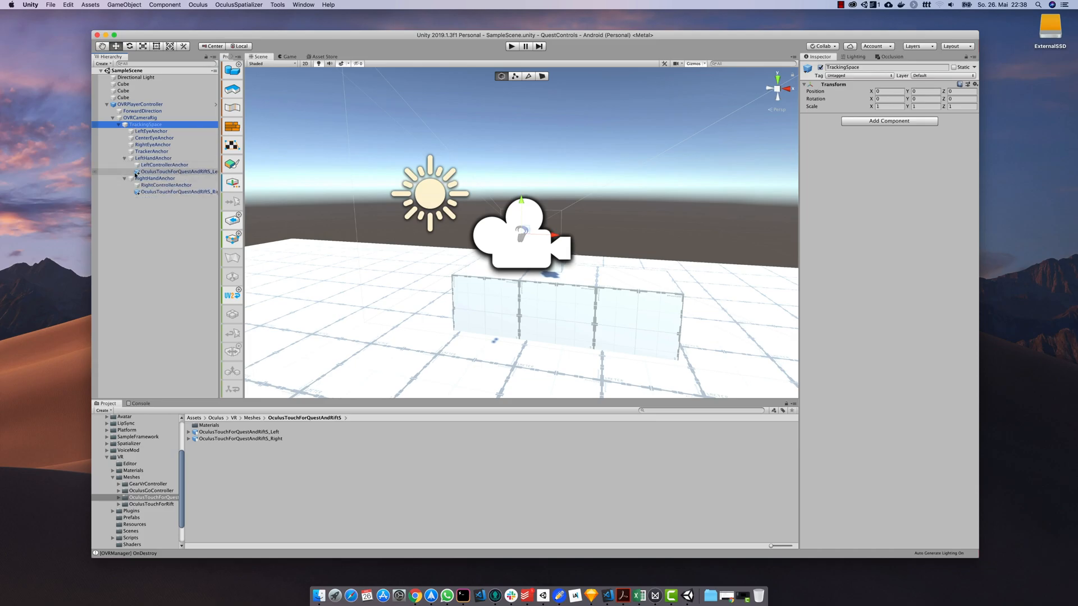
right_click(181, 171)
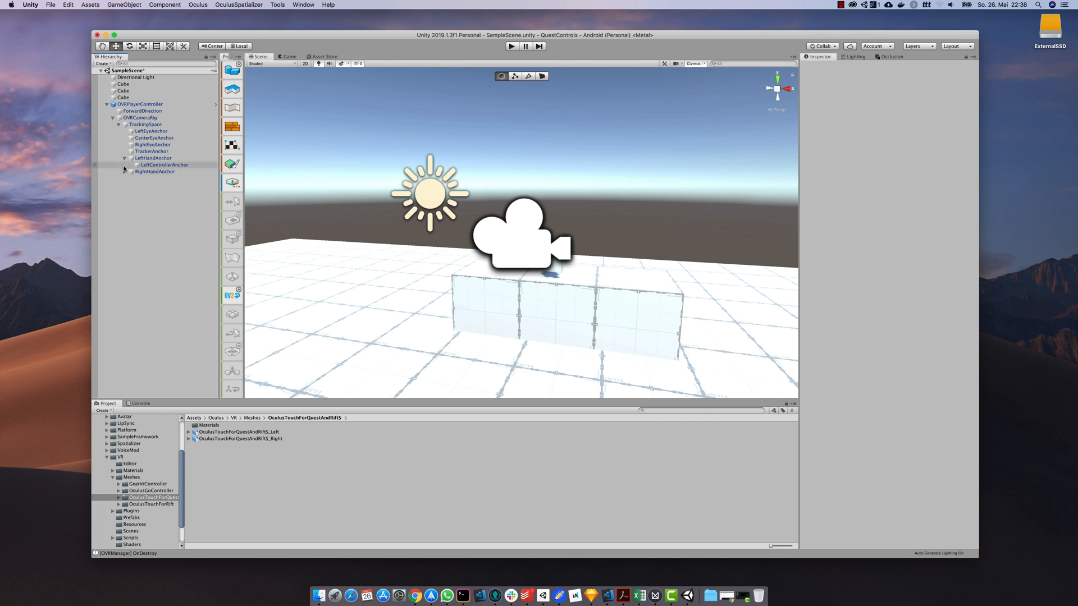
click(124, 158)
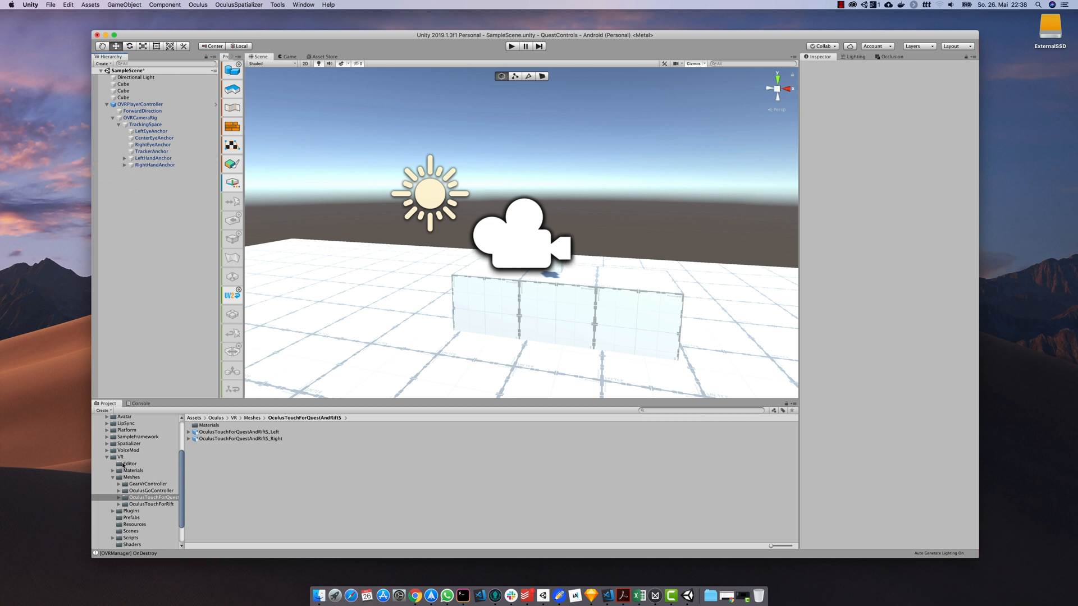
click(119, 457)
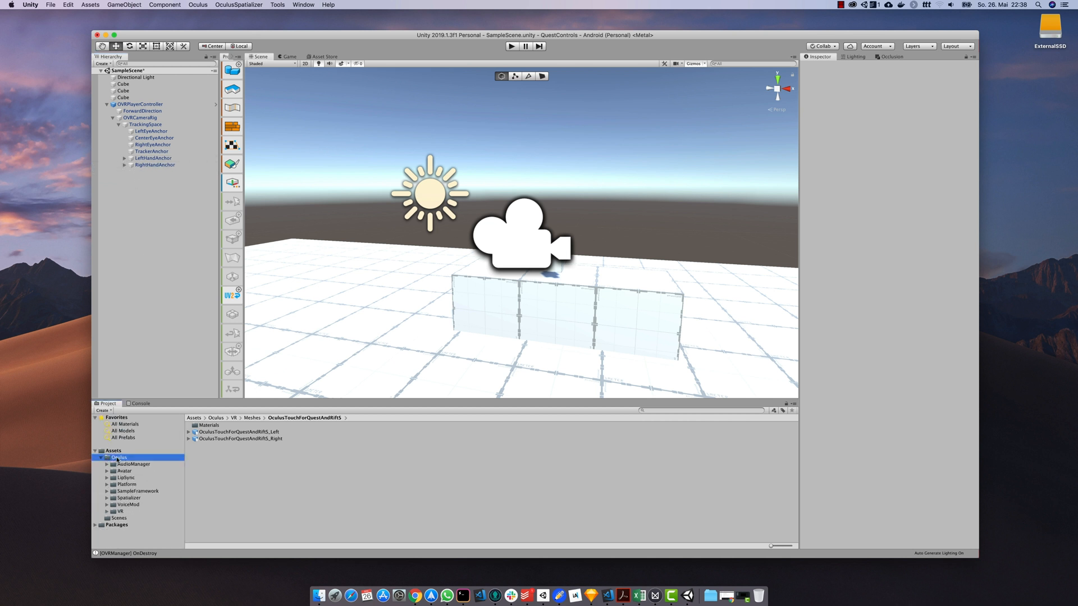
Add the LocalAvatar prefab from Oculus > Avatar > Content > Prefabs into TrackingSpace and adjust its Inspector options
click(124, 471)
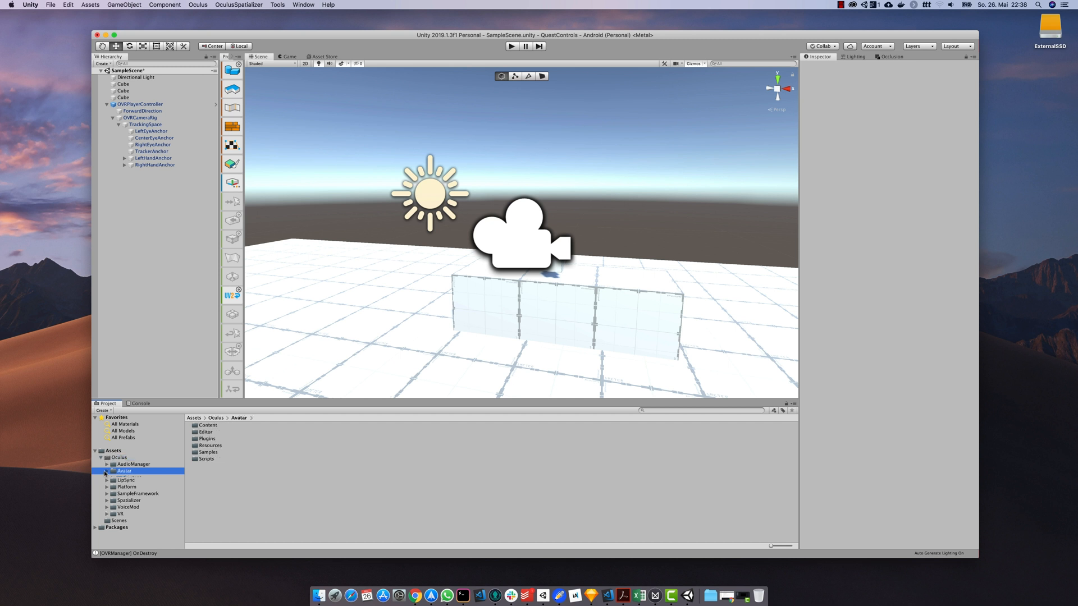
click(106, 471)
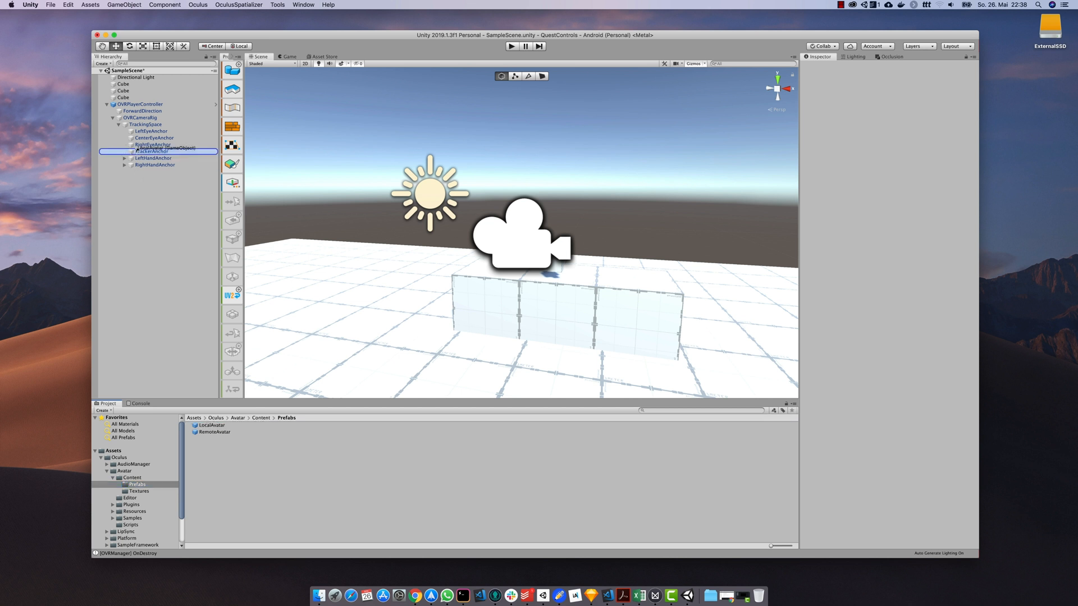
click(150, 171)
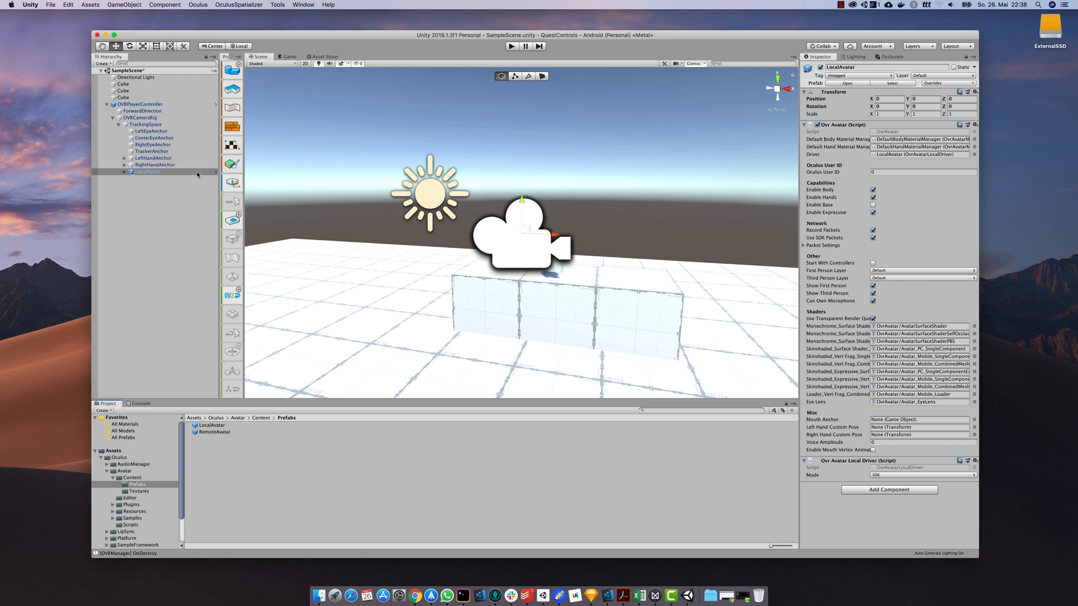
mouse_move(863, 249)
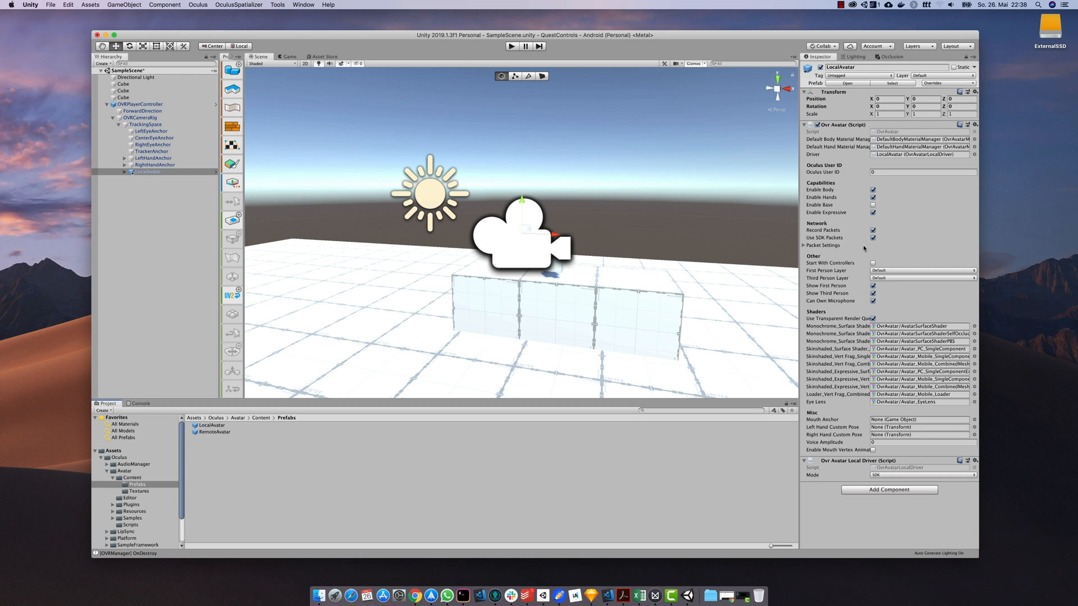
click(873, 294)
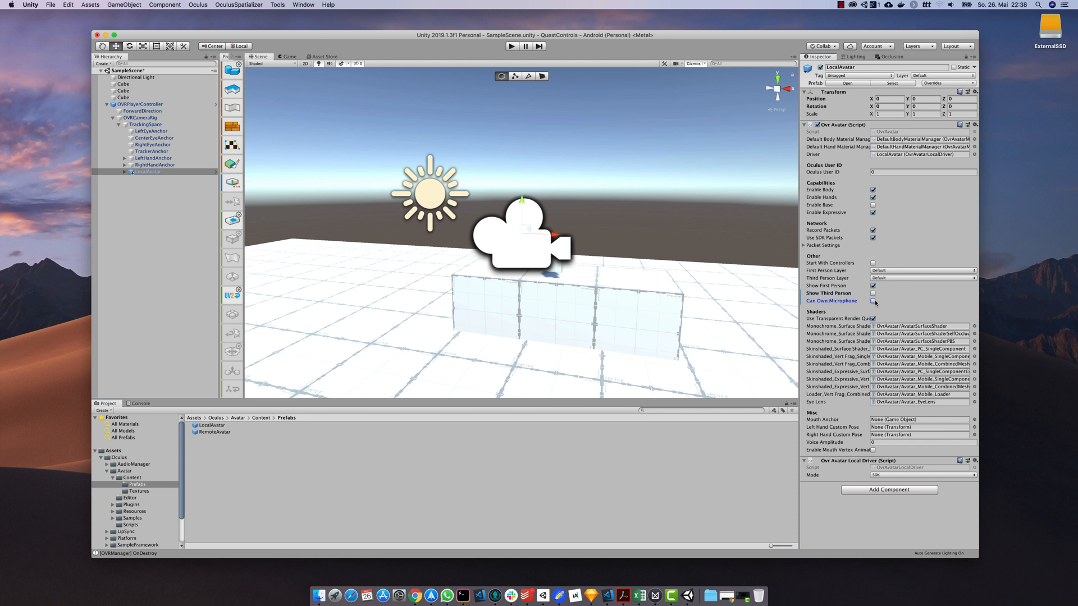
click(511, 46)
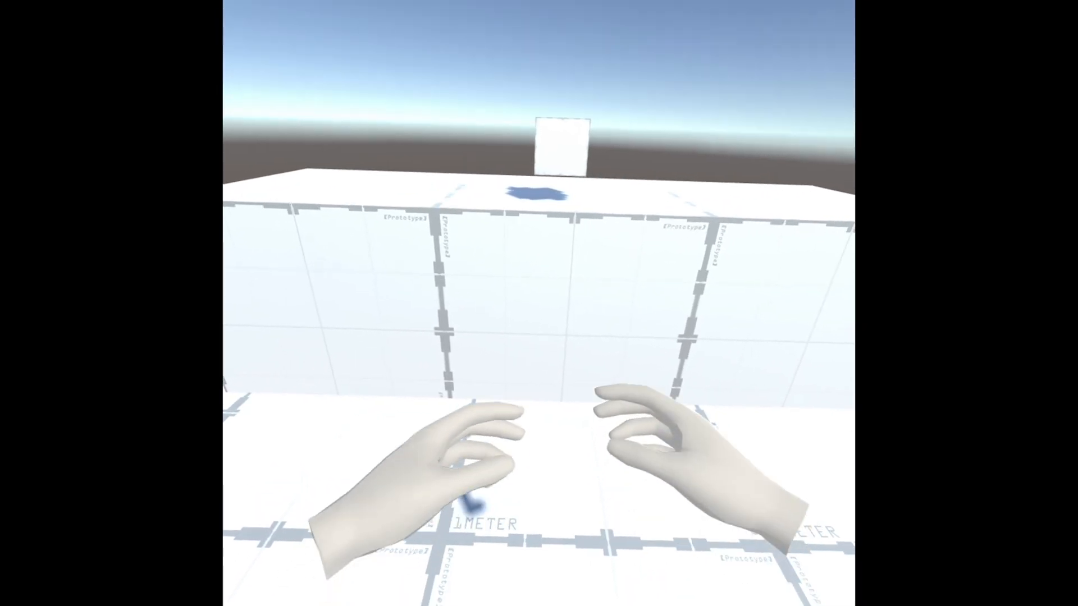